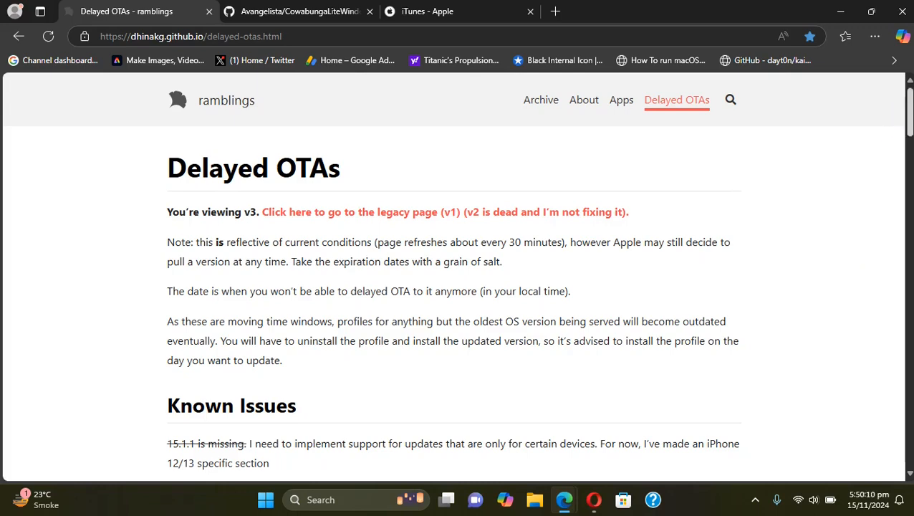
Go to the latest Cowabunga Lite 1.0.2 for Windows release with its CowabungaLite.zip asset.
{"action": "scroll", "scroll_direction": "down", "scroll_amount": 3}
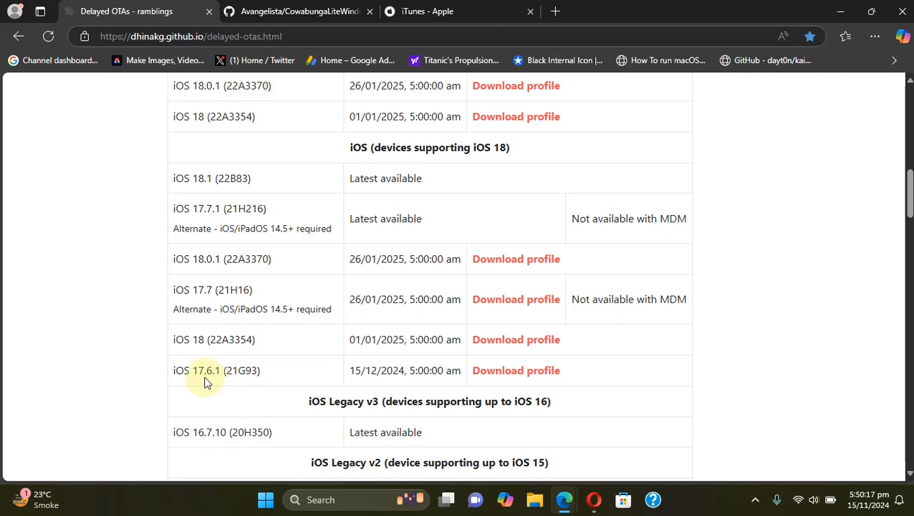
{"action": "mouse_move", "coordinate": [774, 246]}
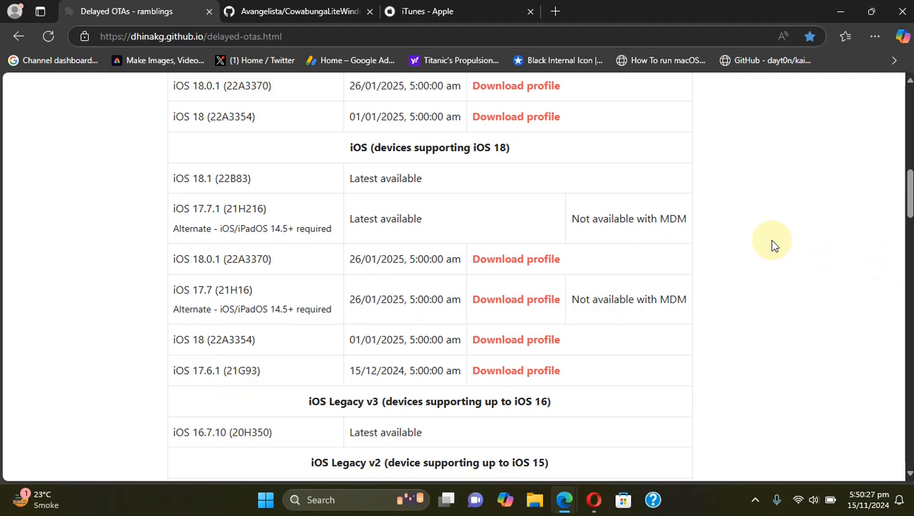
{"action": "mouse_move", "coordinate": [329, 358]}
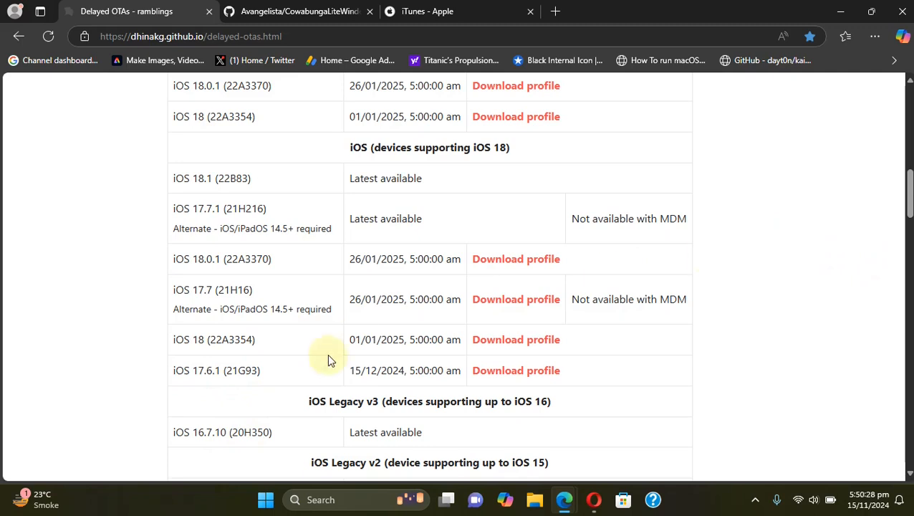
{"action": "mouse_move", "coordinate": [764, 264]}
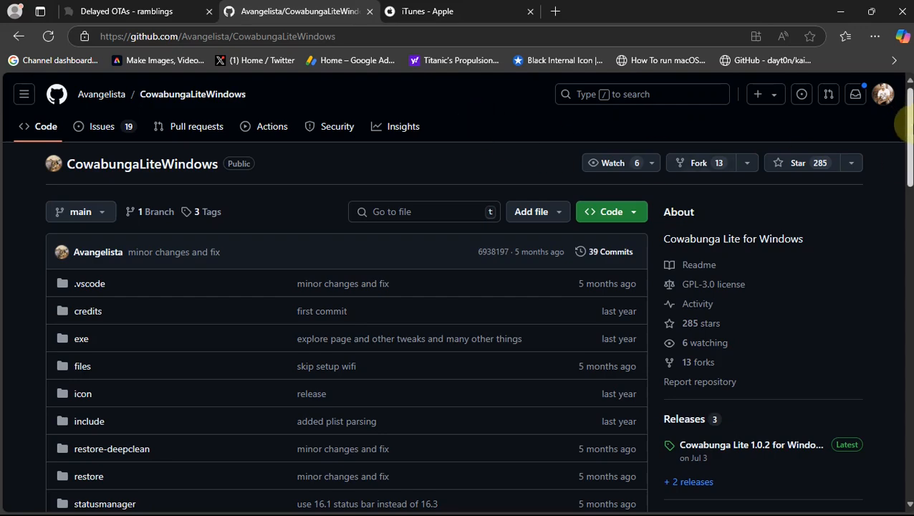
{"action": "scroll", "scroll_direction": "down", "scroll_amount": 3}
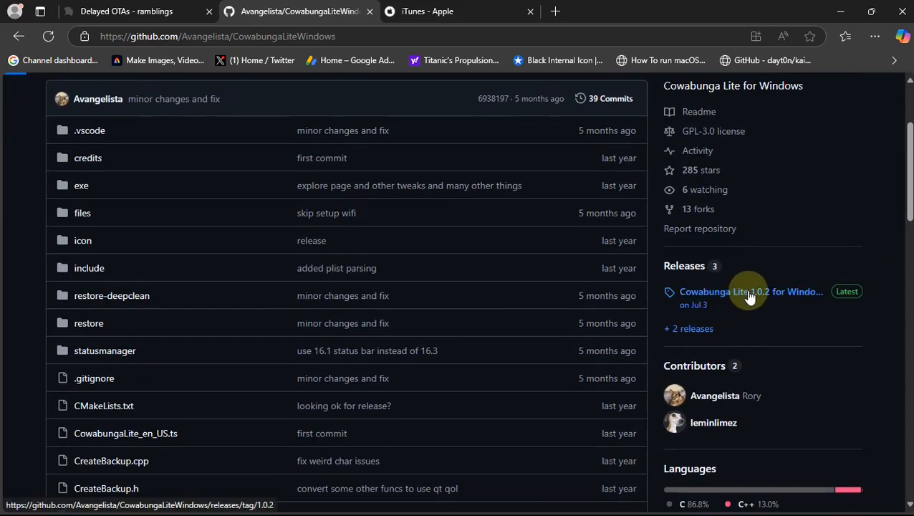
{"action": "left_click", "coordinate": [751, 292]}
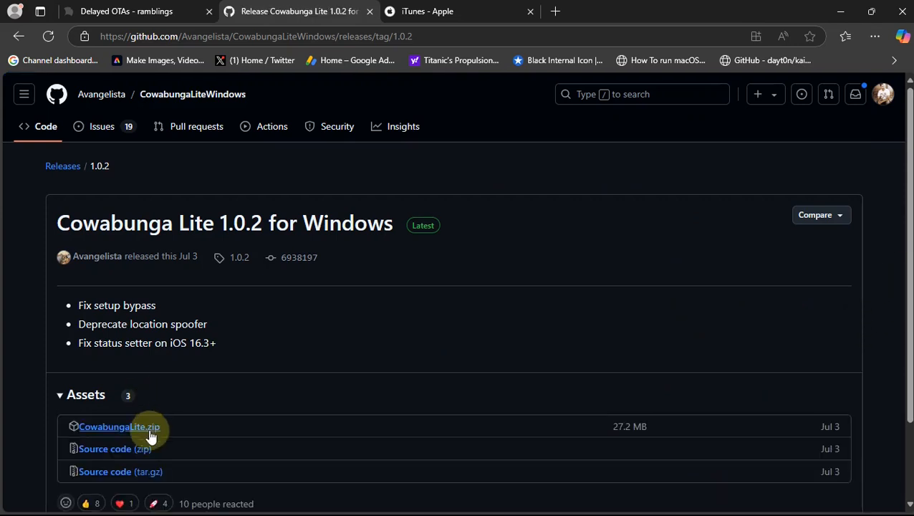
{"action": "mouse_move", "coordinate": [140, 433]}
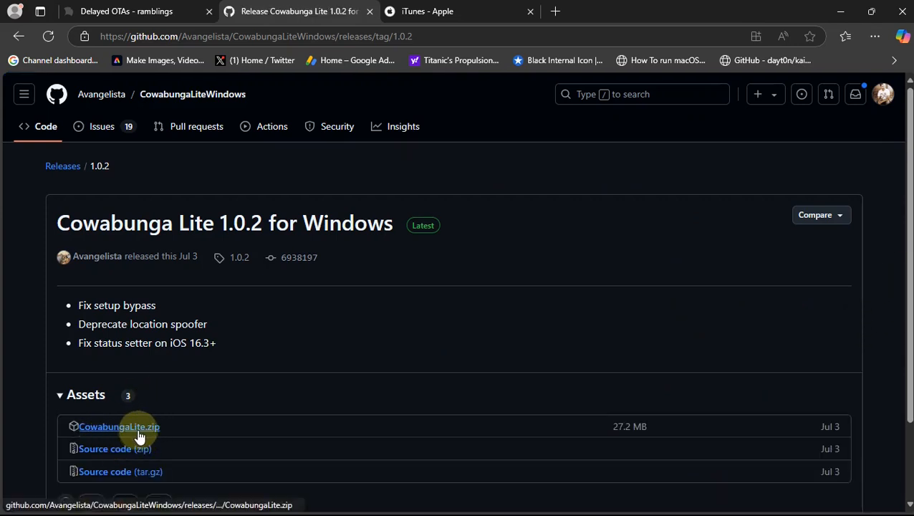
{"action": "mouse_move", "coordinate": [484, 275]}
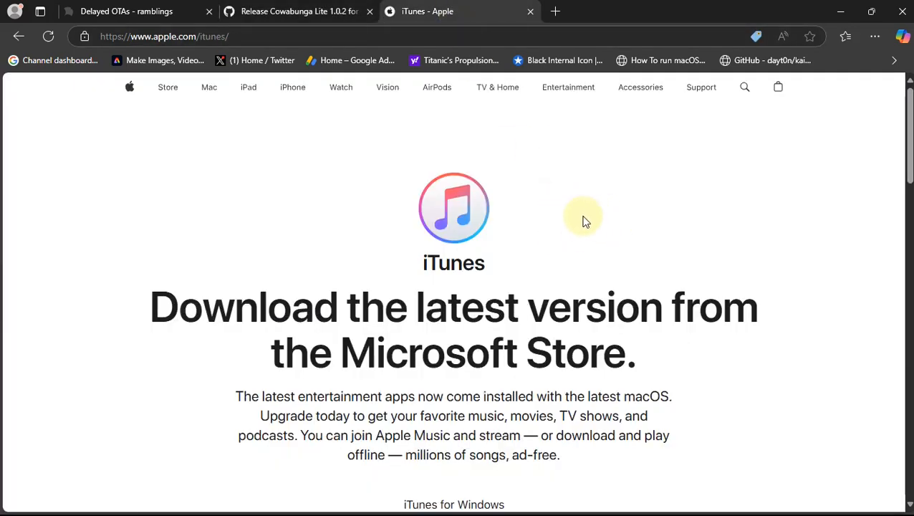
{"action": "mouse_move", "coordinate": [573, 218]}
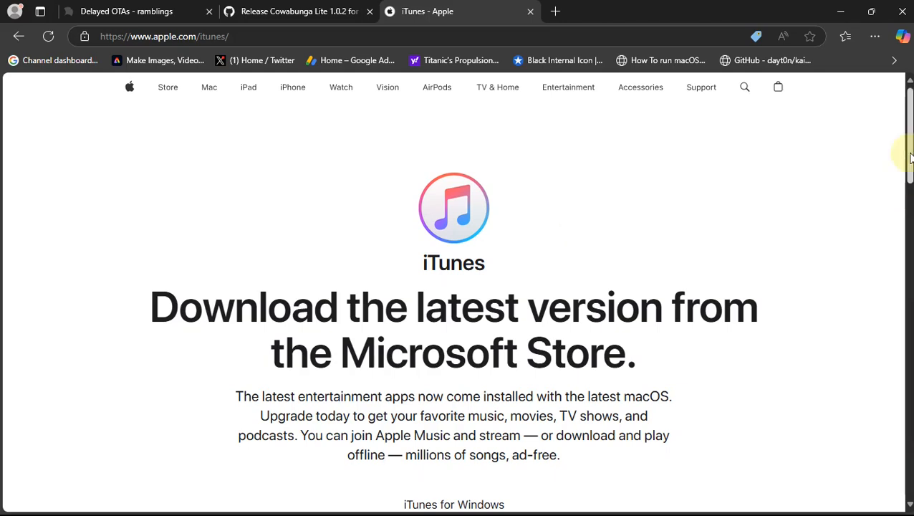
{"action": "scroll", "scroll_direction": "down", "scroll_amount": 3}
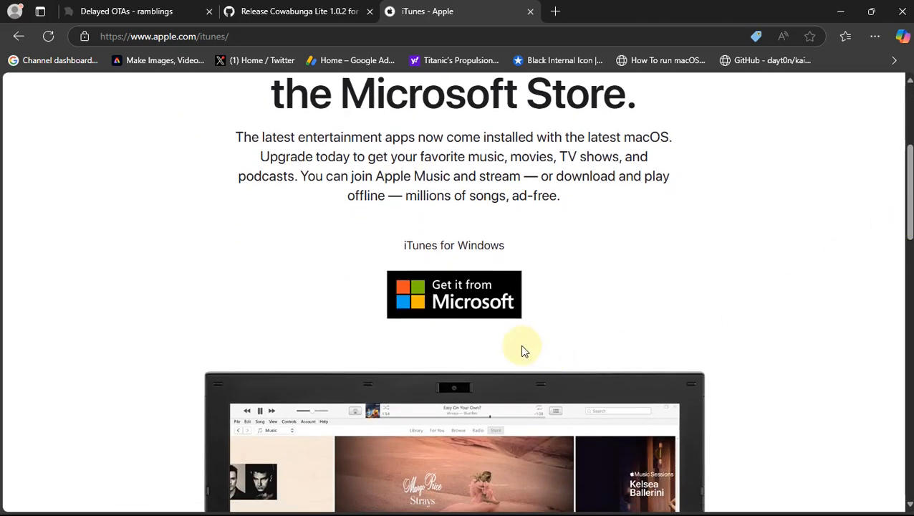
{"action": "mouse_move", "coordinate": [825, 278]}
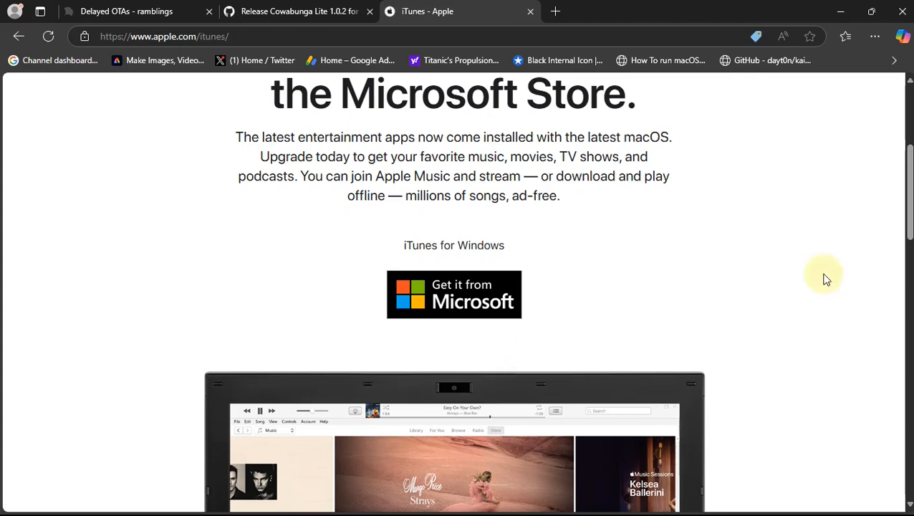
{"action": "mouse_move", "coordinate": [909, 236]}
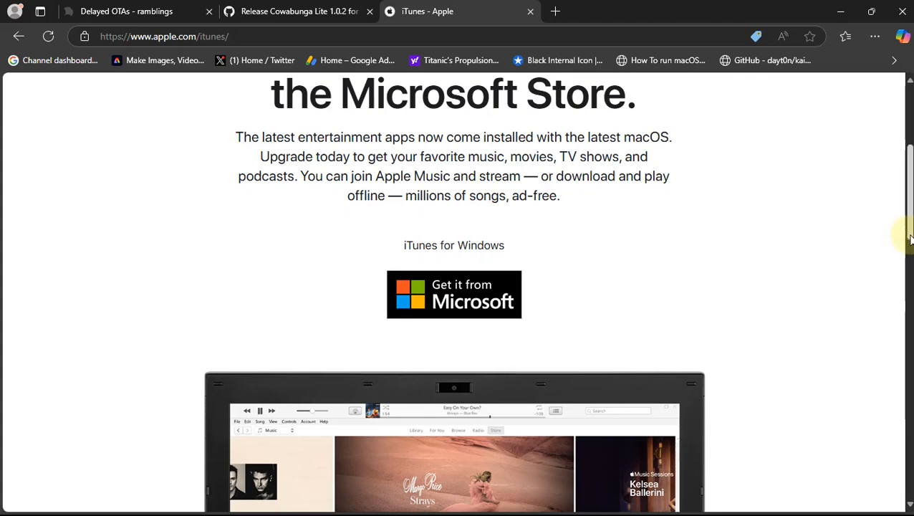
{"action": "scroll", "scroll_direction": "down", "scroll_amount": 3}
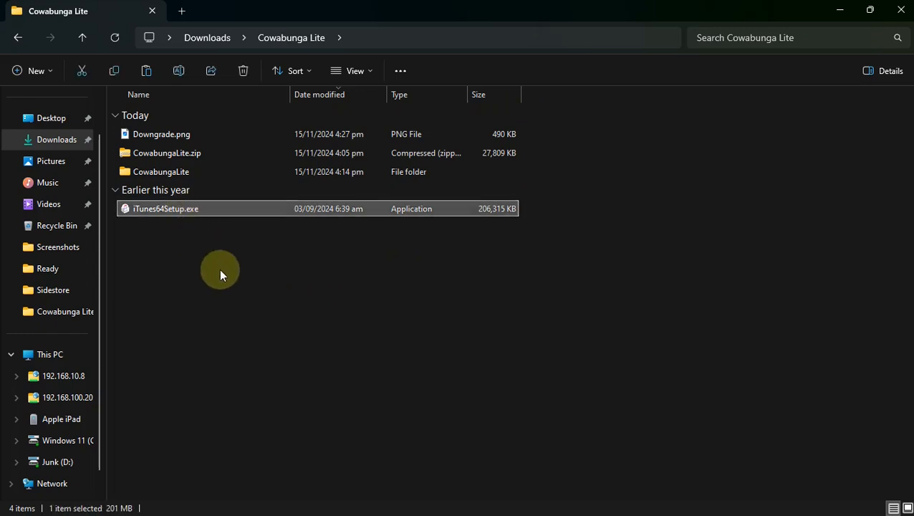
Extract CowabungaLite.zip, enter the CowabungaLite folder and run CowabungaLite.exe with the iPad connected.
{"action": "left_click", "coordinate": [167, 152]}
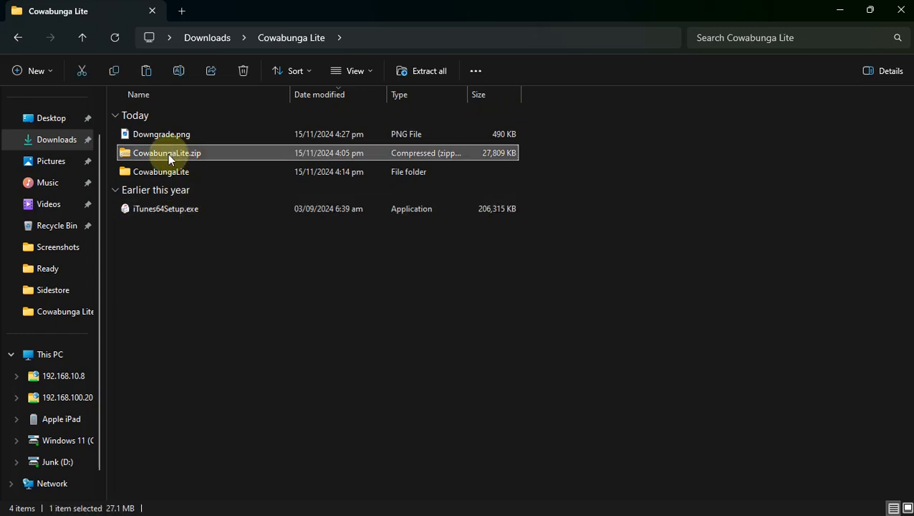
{"action": "right_click", "coordinate": [167, 152]}
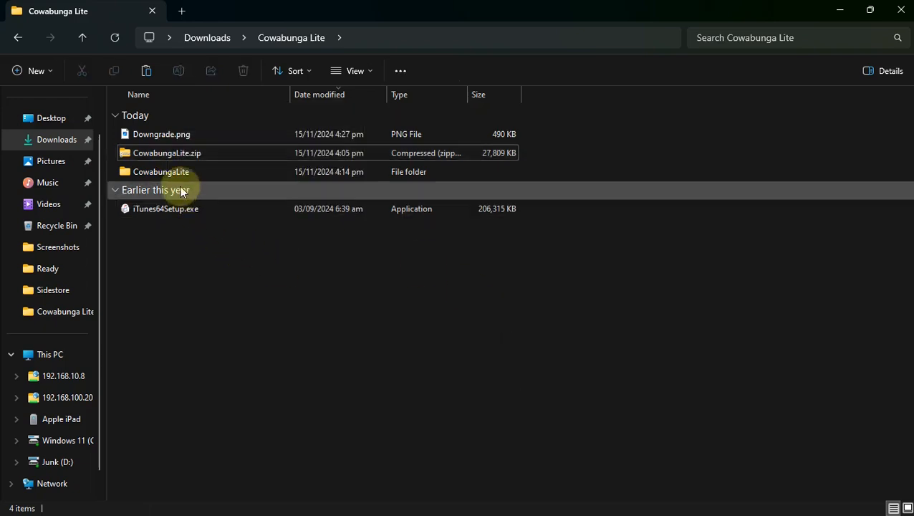
{"action": "left_click", "coordinate": [160, 172]}
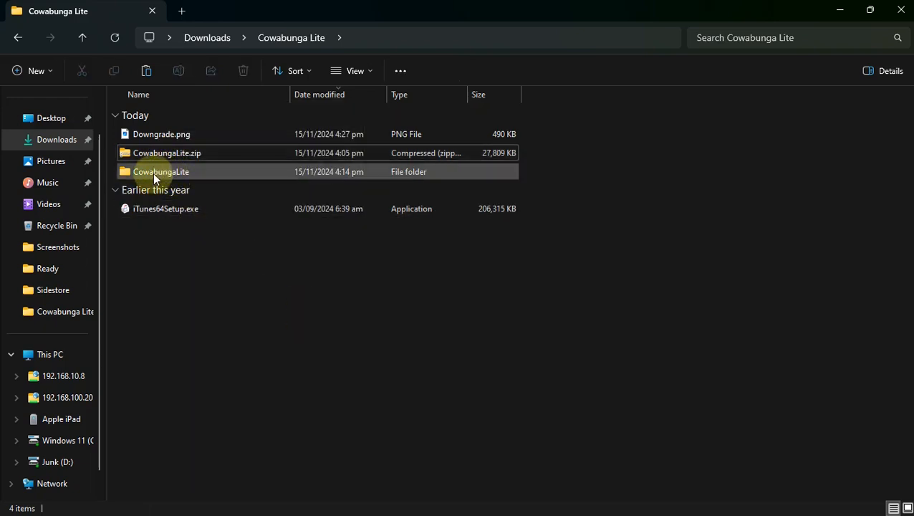
{"action": "double_click", "coordinate": [161, 172]}
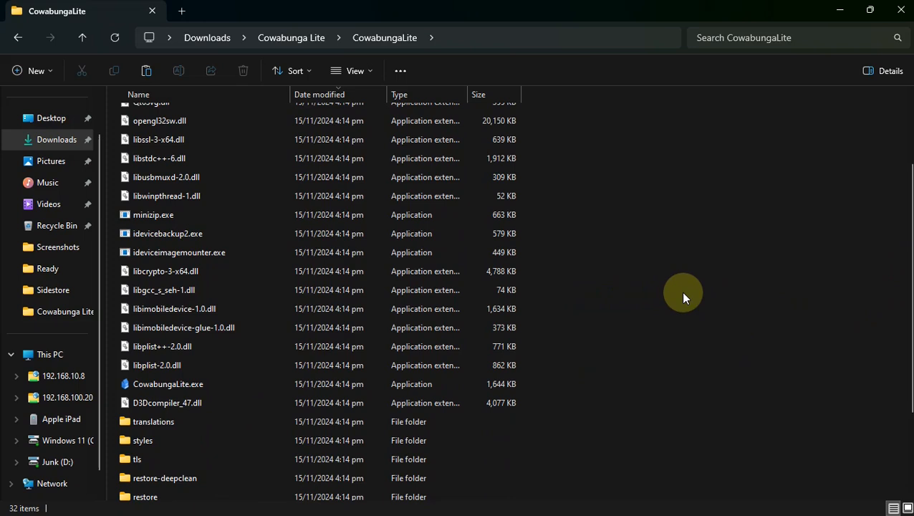
{"action": "right_click", "coordinate": [168, 384]}
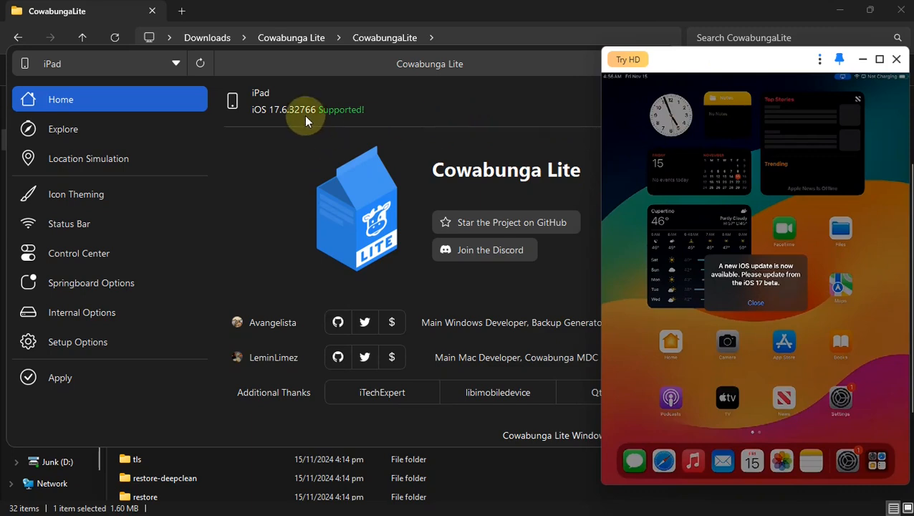
In Setup Options, tick Enable Supervision alongside Skip Setup for the iPad.
{"action": "left_click", "coordinate": [755, 302]}
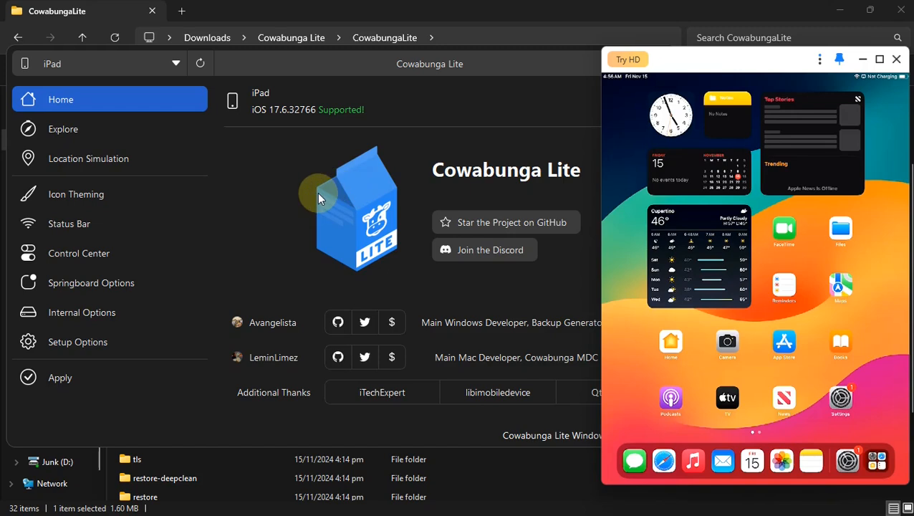
{"action": "mouse_move", "coordinate": [89, 341]}
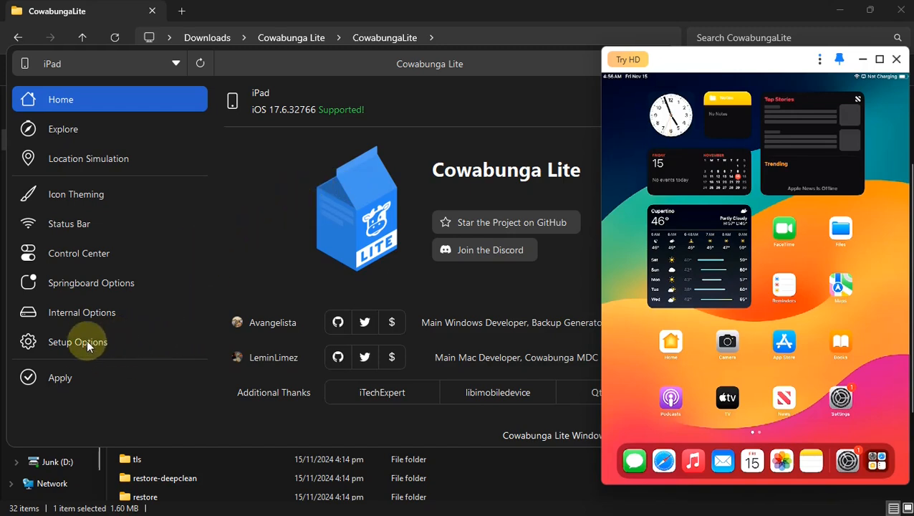
{"action": "left_click", "coordinate": [77, 340]}
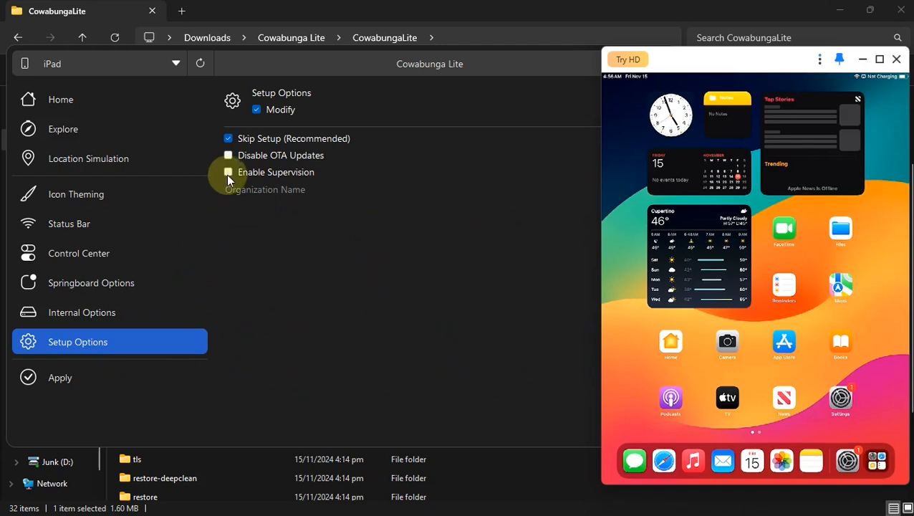
{"action": "left_click", "coordinate": [228, 172]}
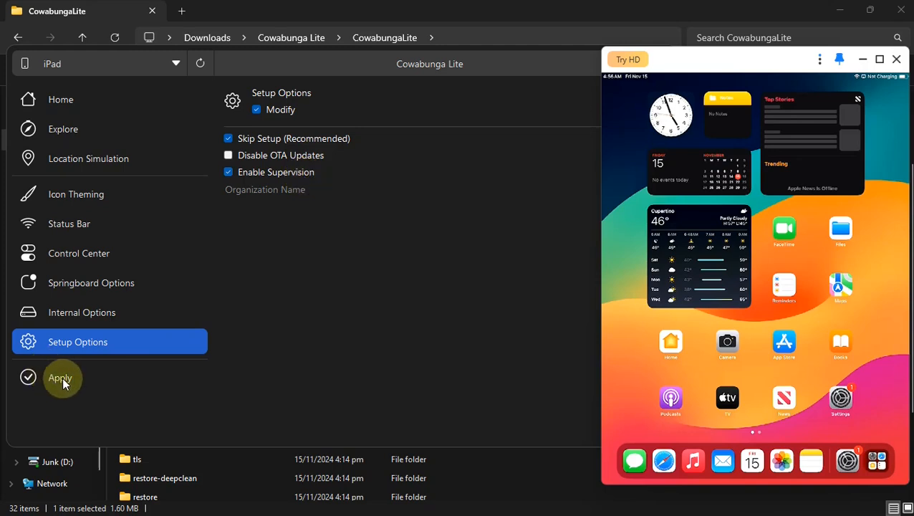
Apply the Setup Options tweak, confirm success and dismiss the iPad's update notice after restart.
{"action": "left_click", "coordinate": [60, 378]}
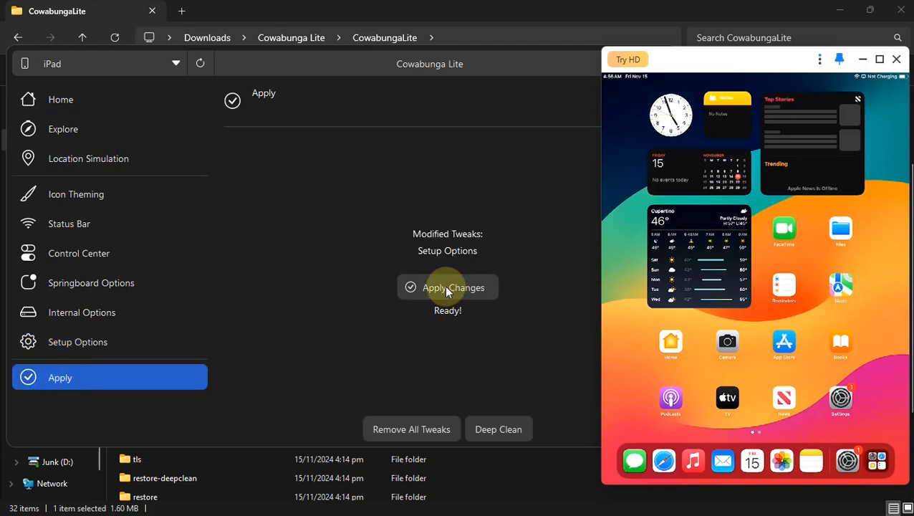
{"action": "left_click", "coordinate": [447, 286]}
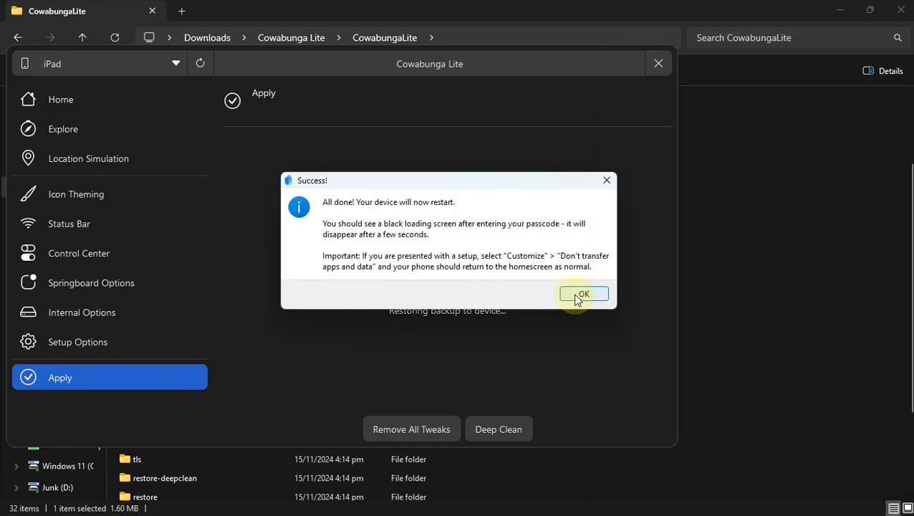
{"action": "left_click", "coordinate": [583, 294]}
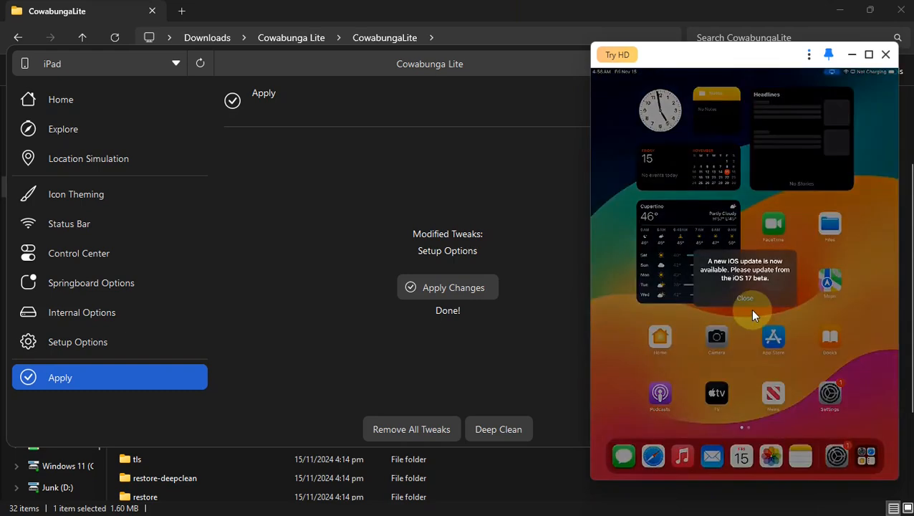
{"action": "left_click", "coordinate": [745, 298]}
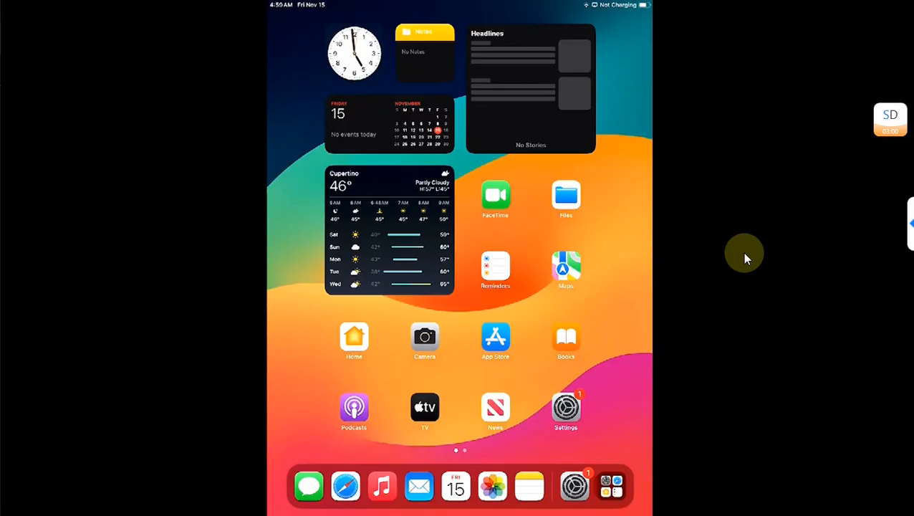
Launch Settings on the iPad to view General > About > iPadOS Version showing 17.6.
{"action": "left_click", "coordinate": [565, 407]}
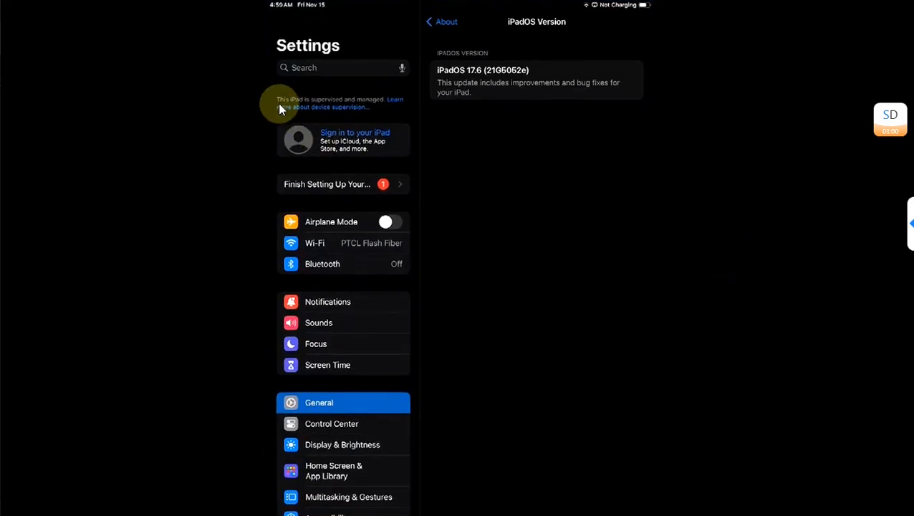
{"action": "mouse_move", "coordinate": [312, 108]}
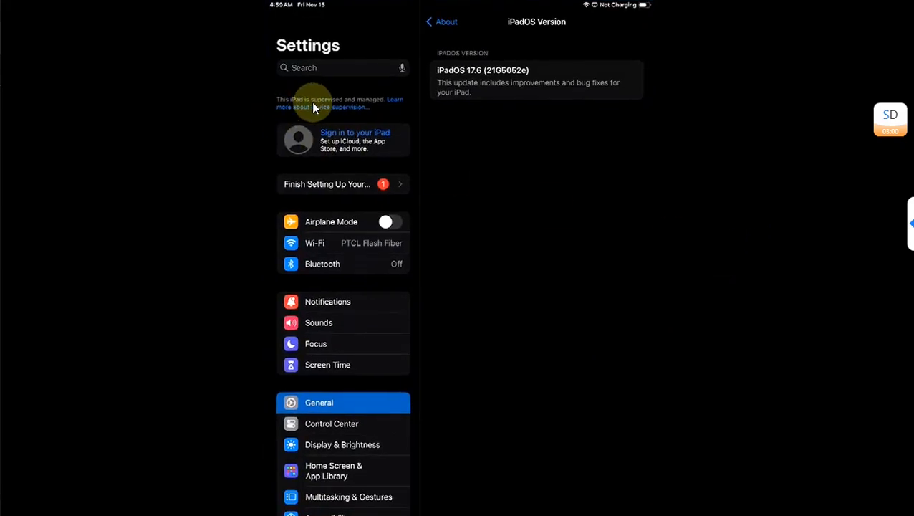
{"action": "mouse_move", "coordinate": [347, 107]}
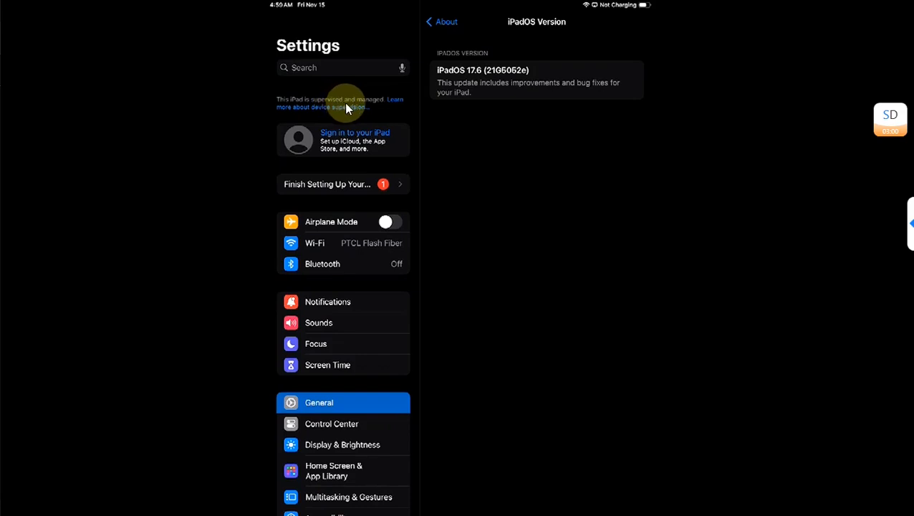
{"action": "mouse_move", "coordinate": [337, 111]}
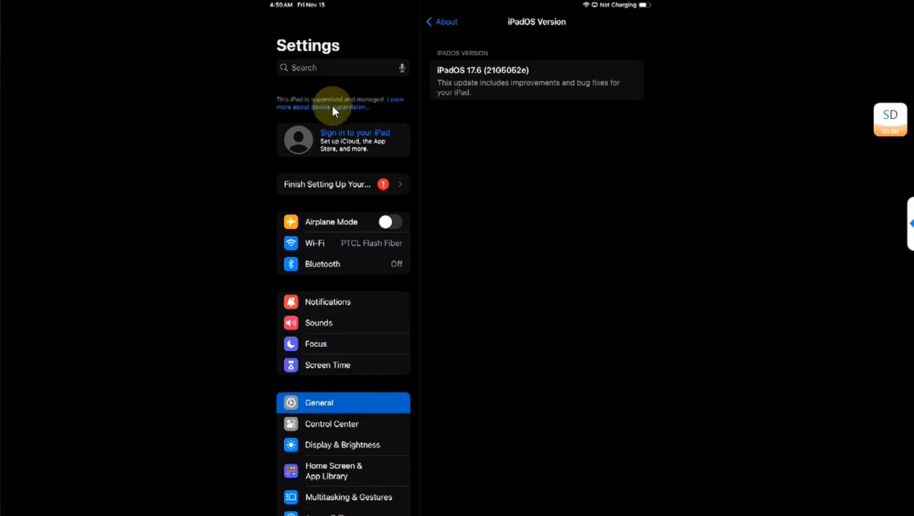
{"action": "mouse_move", "coordinate": [708, 203]}
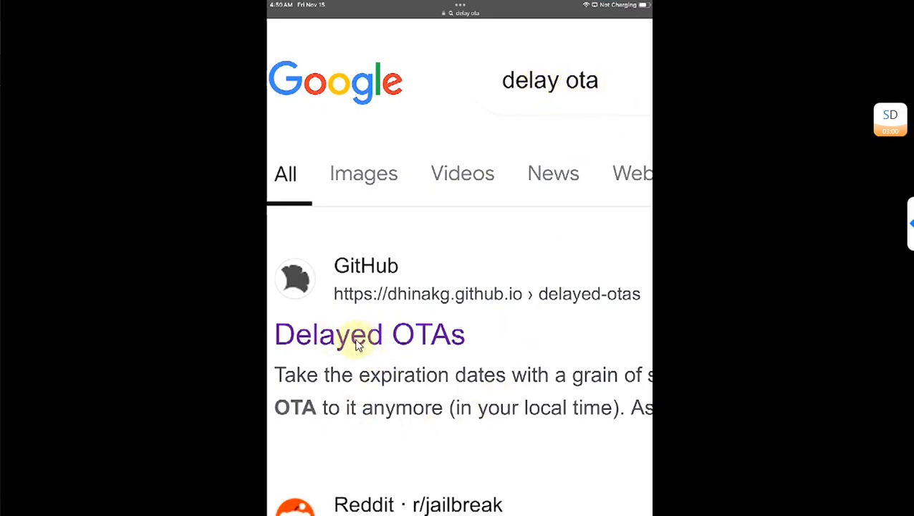
{"action": "mouse_move", "coordinate": [395, 340]}
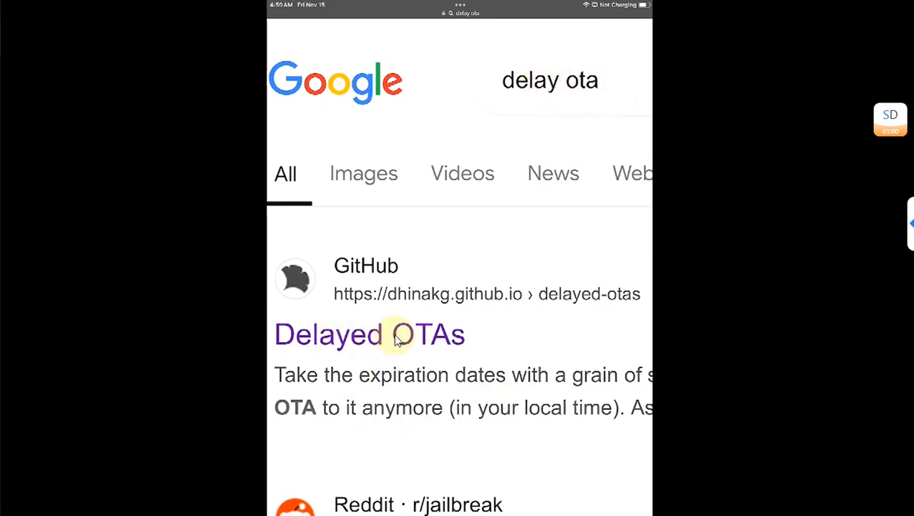
Load the Delayed OTAs site and scroll to the iPadOS section for the 17.7 profile.
{"action": "left_click", "coordinate": [370, 334]}
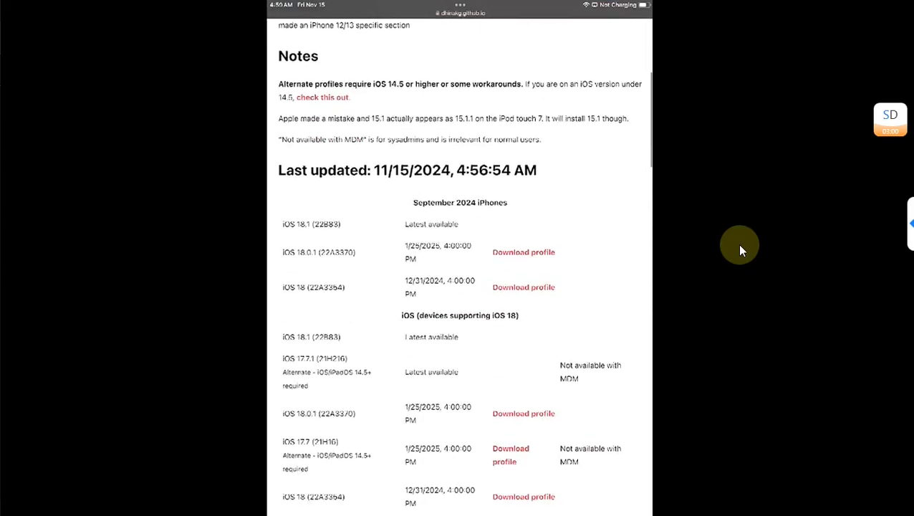
{"action": "scroll", "scroll_direction": "down", "scroll_amount": 3}
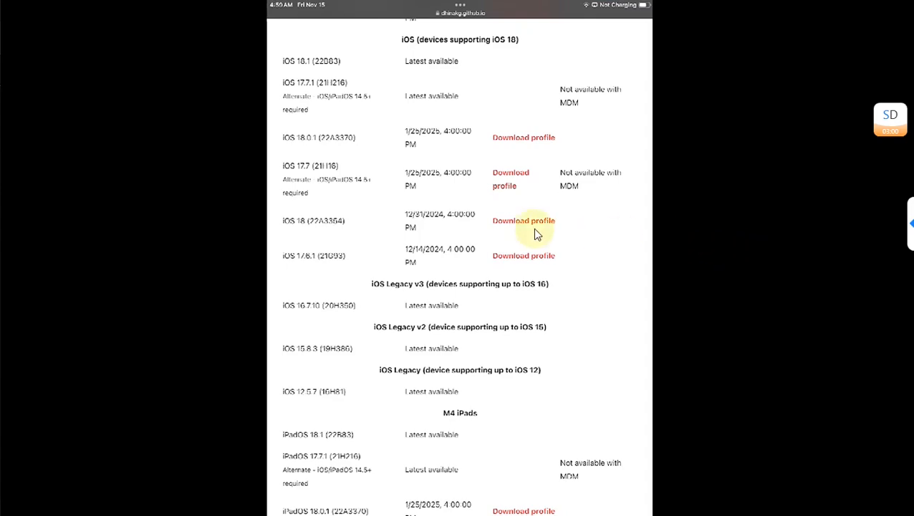
{"action": "scroll", "scroll_direction": "up", "scroll_amount": 3}
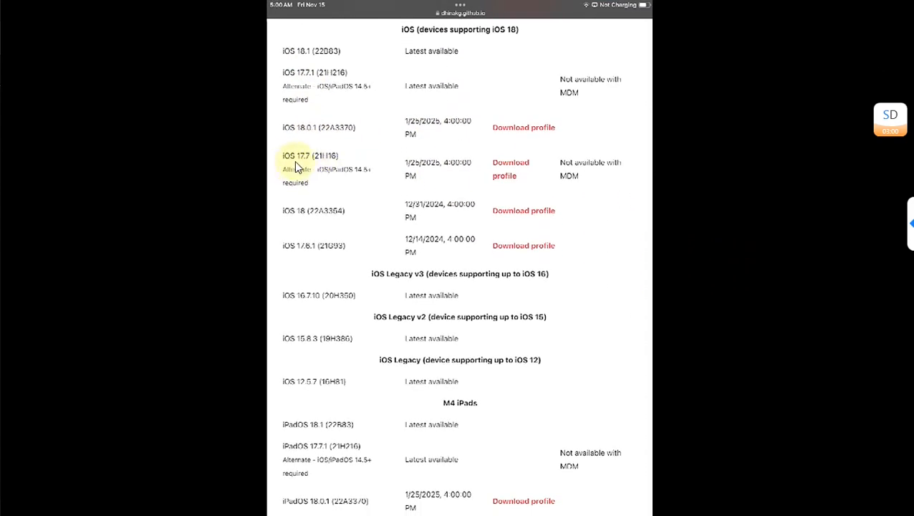
{"action": "mouse_move", "coordinate": [300, 263]}
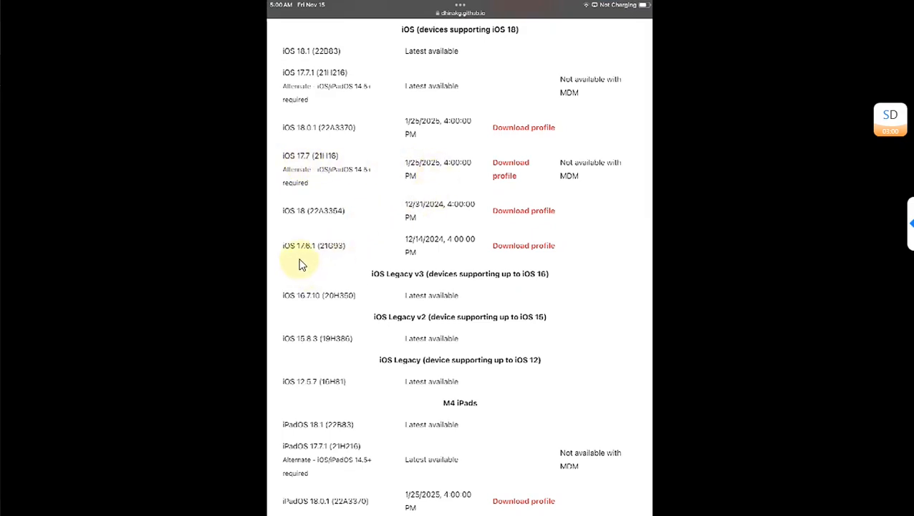
{"action": "mouse_move", "coordinate": [304, 258]}
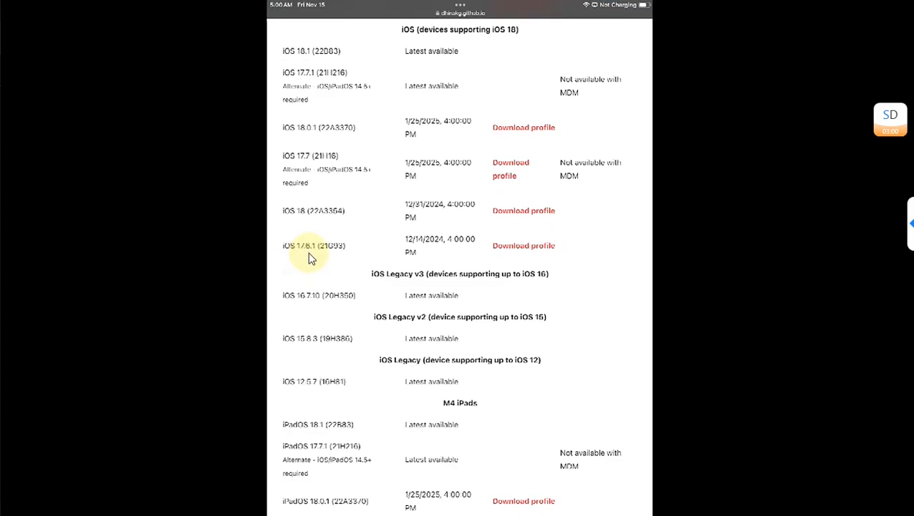
{"action": "scroll", "scroll_direction": "down", "scroll_amount": 3}
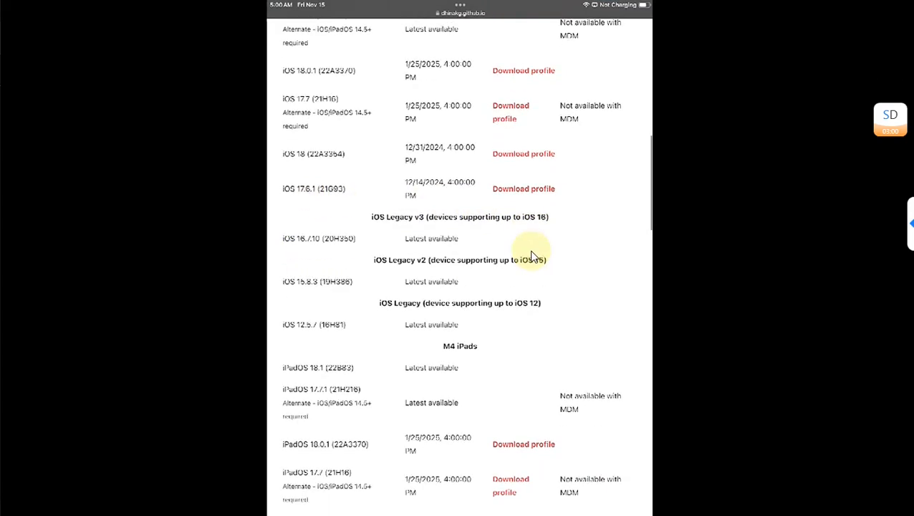
{"action": "scroll", "scroll_direction": "down", "scroll_amount": 3}
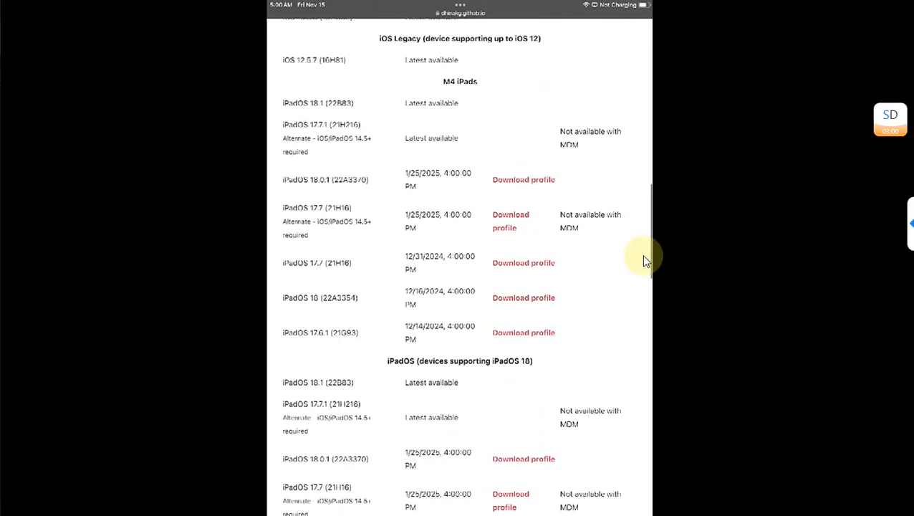
{"action": "scroll", "scroll_direction": "down", "scroll_amount": 3}
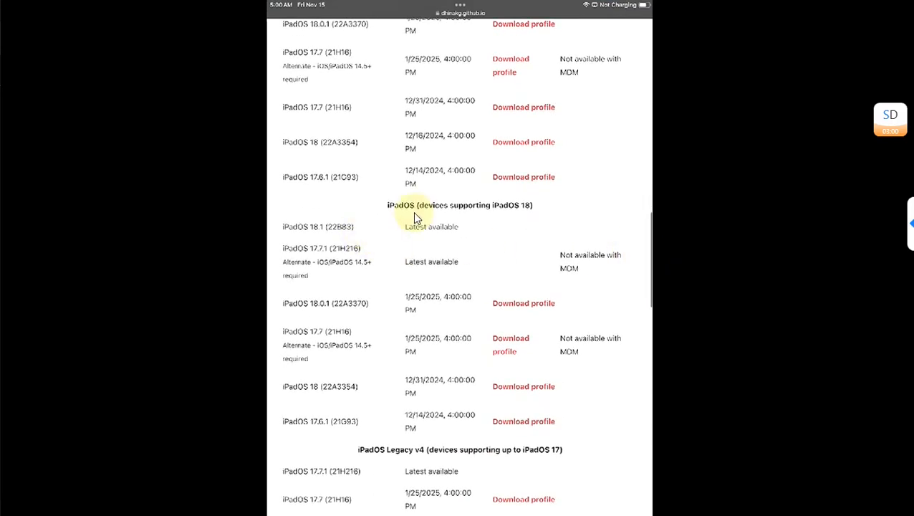
{"action": "scroll", "scroll_direction": "down", "scroll_amount": 3}
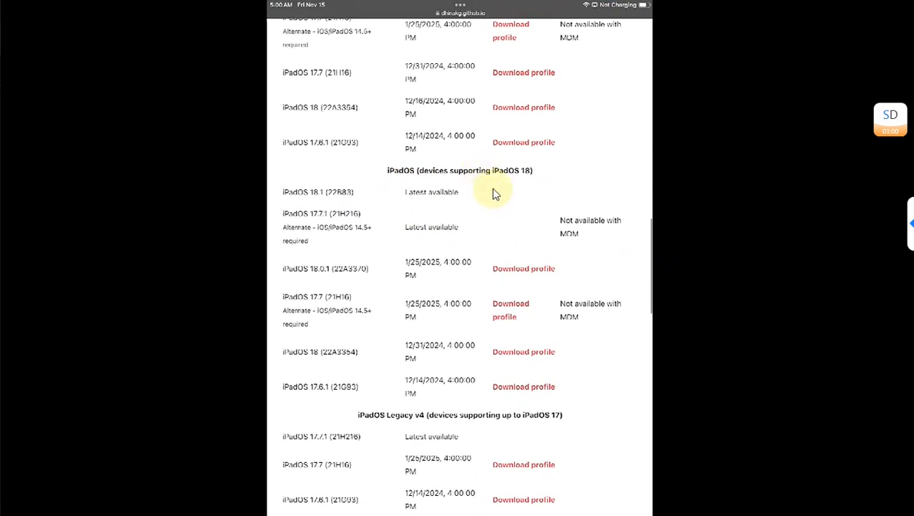
{"action": "mouse_move", "coordinate": [475, 276]}
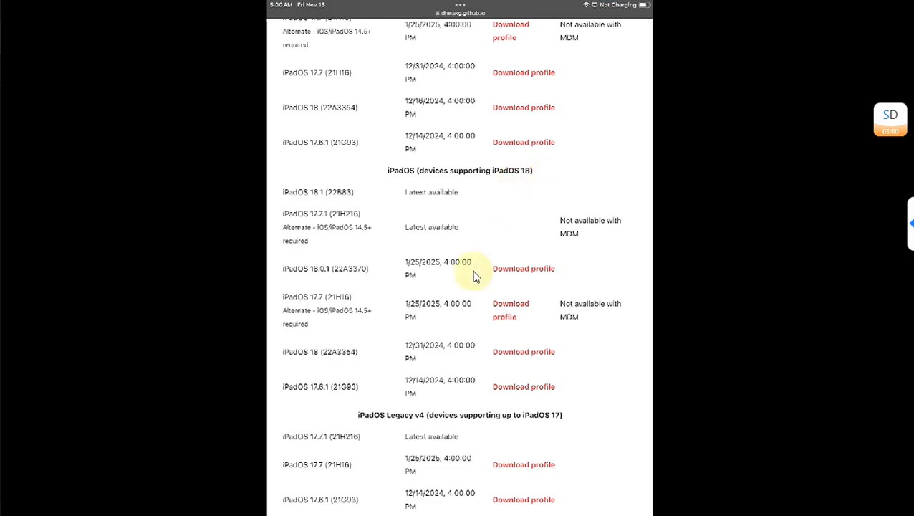
{"action": "mouse_move", "coordinate": [511, 309]}
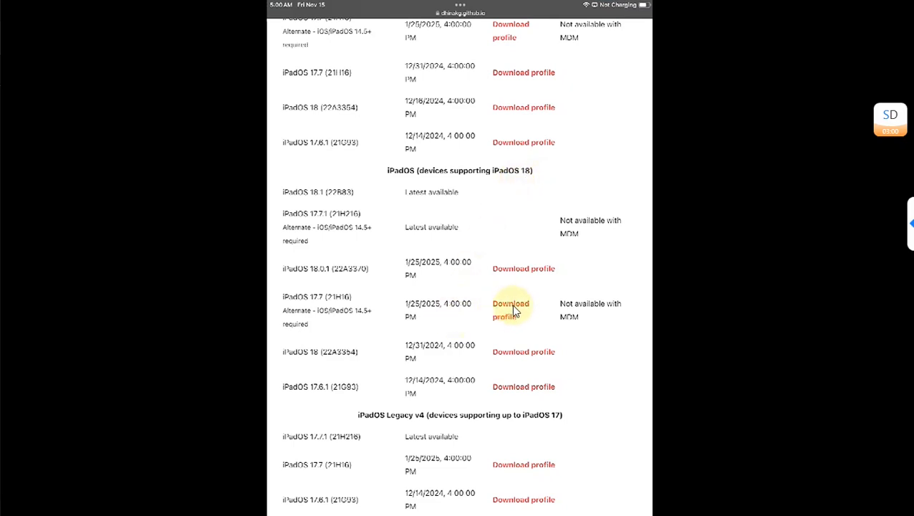
{"action": "mouse_move", "coordinate": [323, 301]}
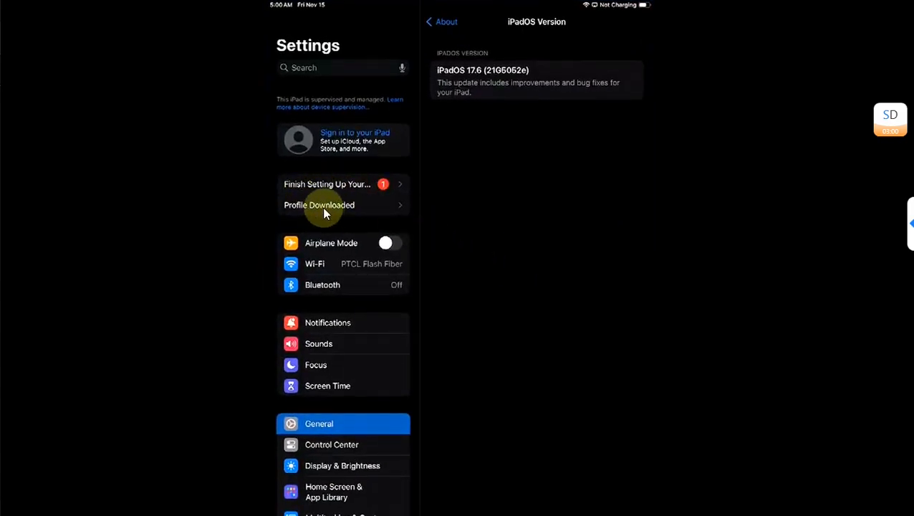
{"action": "mouse_move", "coordinate": [413, 418]}
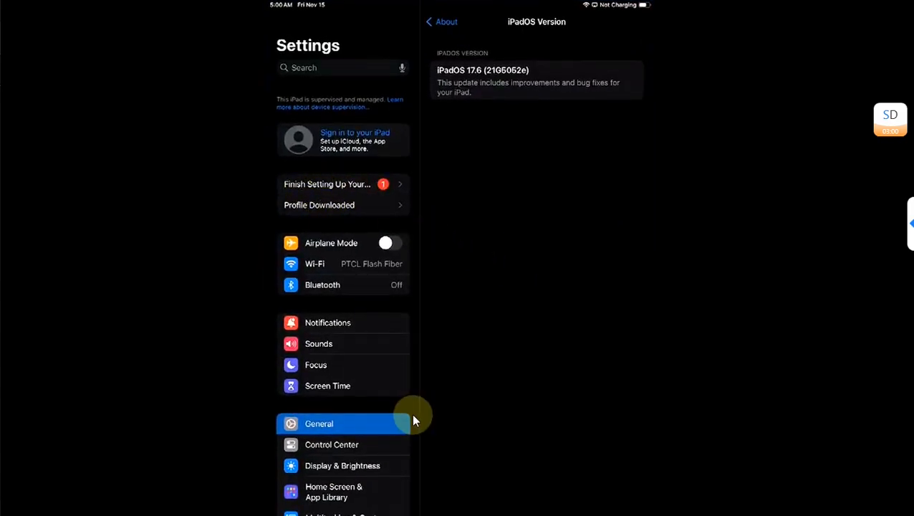
Install the OTA Delay – 60 Days profile from VPN & Device Management, accepting the unsigned-profile warning.
{"action": "left_click", "coordinate": [318, 423]}
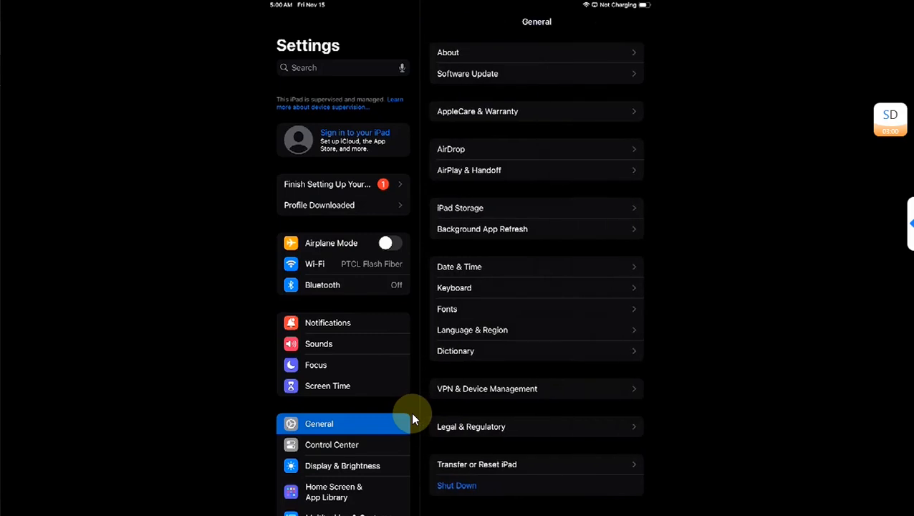
{"action": "mouse_move", "coordinate": [481, 414]}
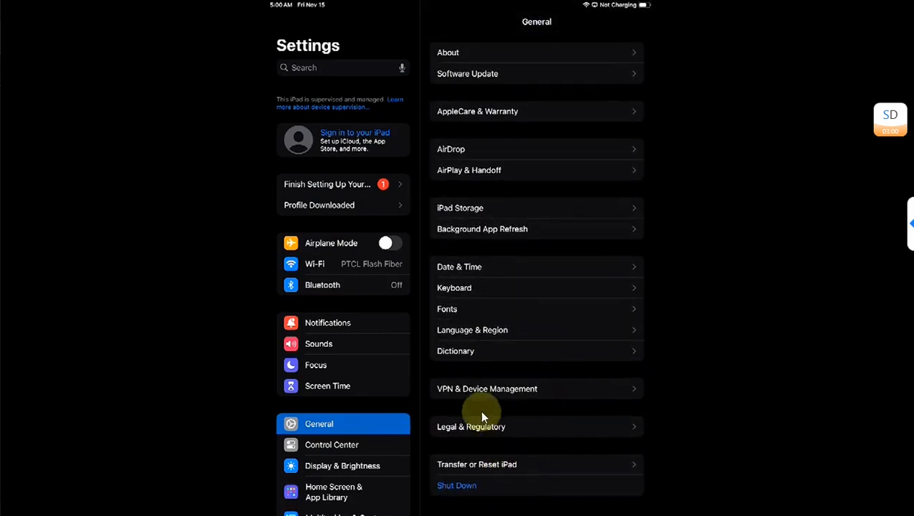
{"action": "mouse_move", "coordinate": [504, 390]}
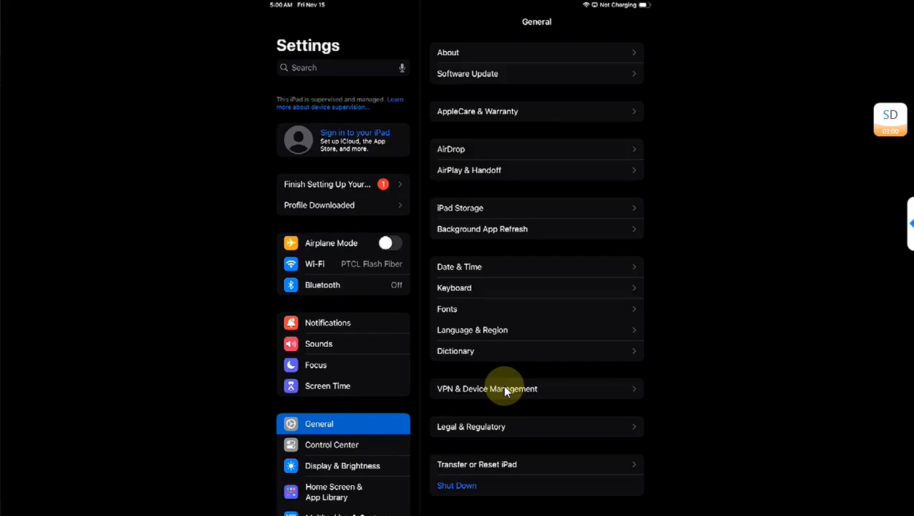
{"action": "left_click", "coordinate": [487, 388]}
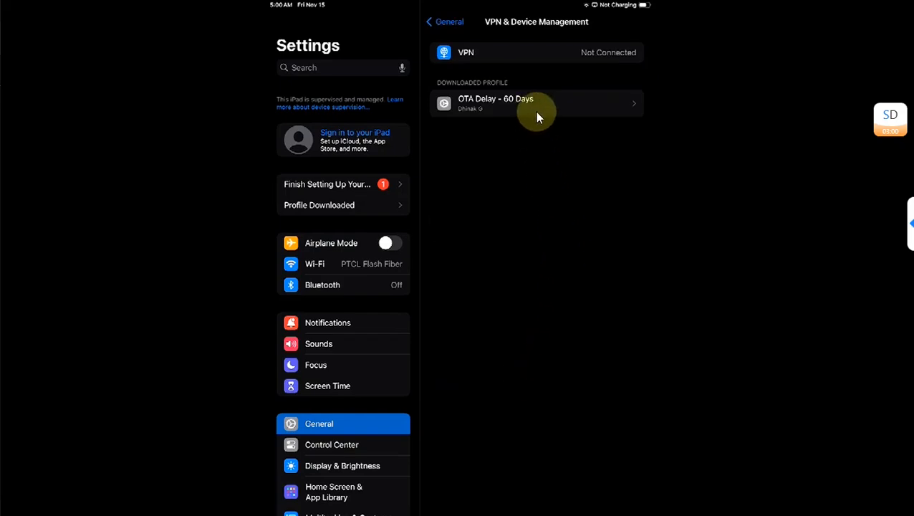
{"action": "left_click", "coordinate": [538, 103]}
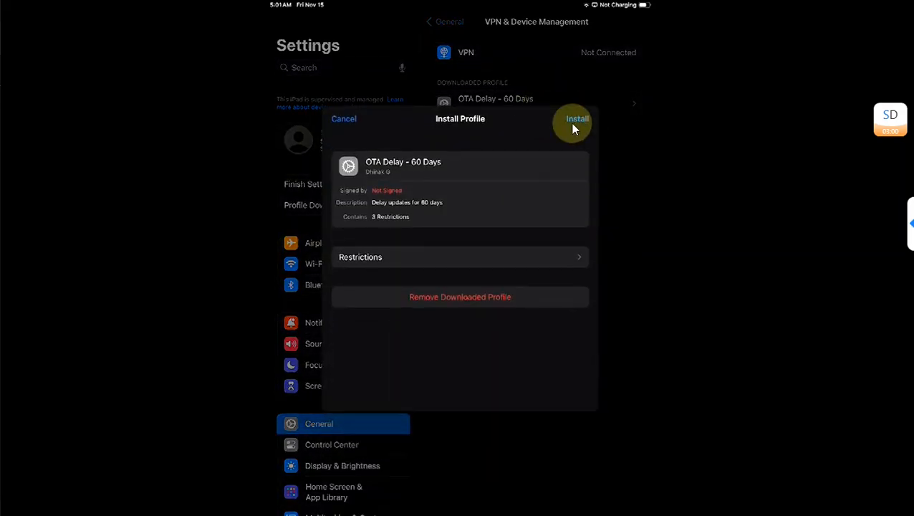
{"action": "left_click", "coordinate": [575, 117]}
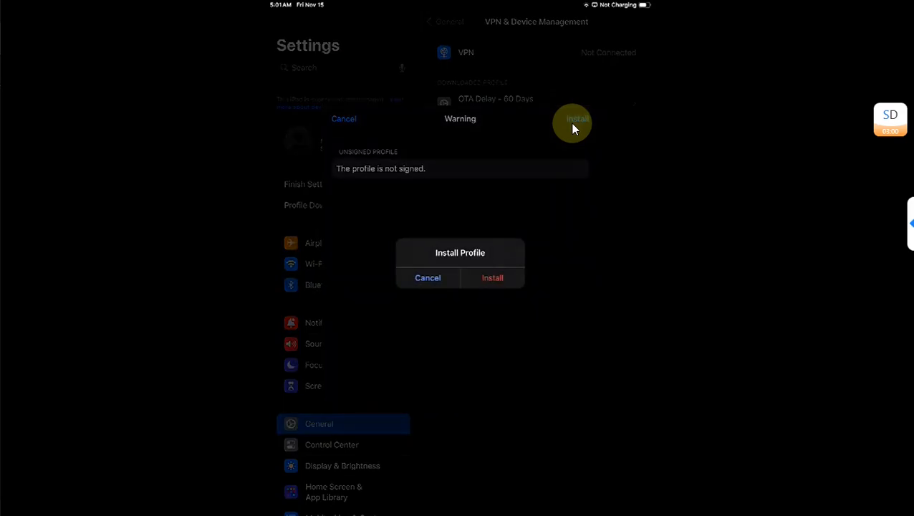
{"action": "left_click", "coordinate": [492, 278]}
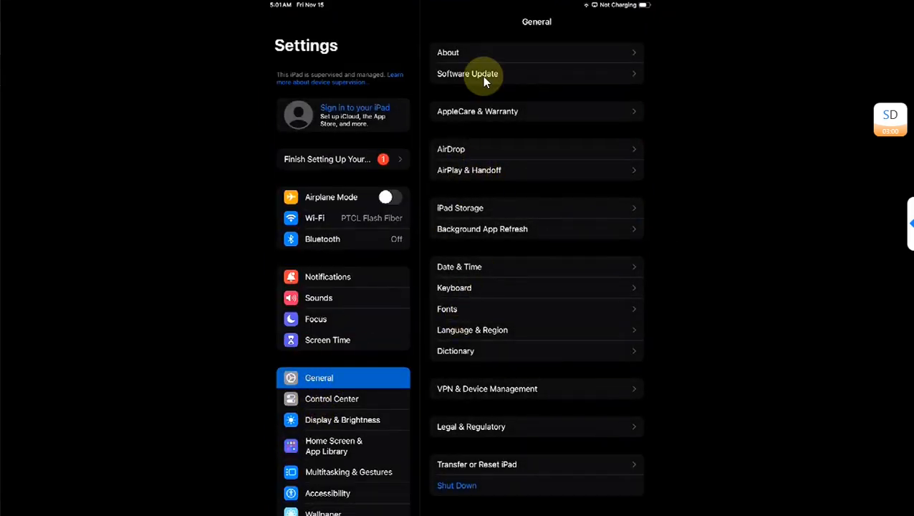
Check Software Update and start the iPadOS 17.7 update with Update Now.
{"action": "left_click", "coordinate": [467, 73]}
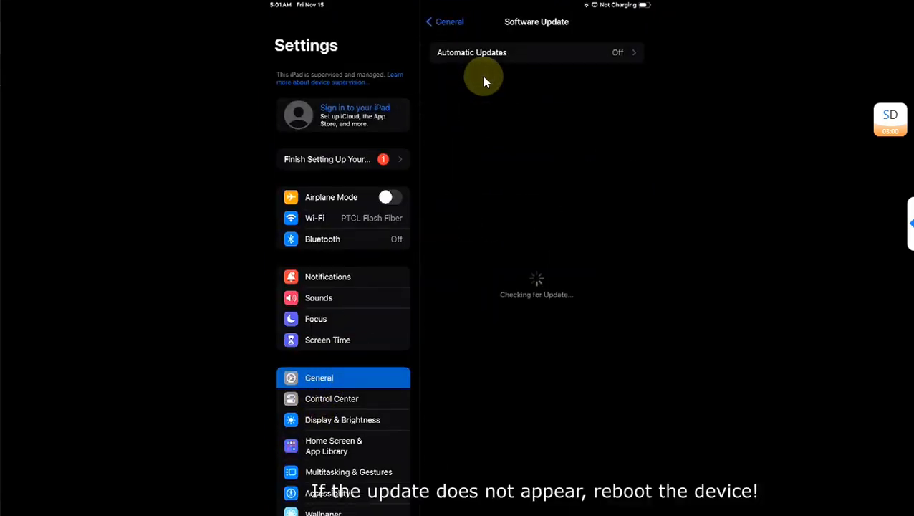
{"action": "mouse_move", "coordinate": [710, 221]}
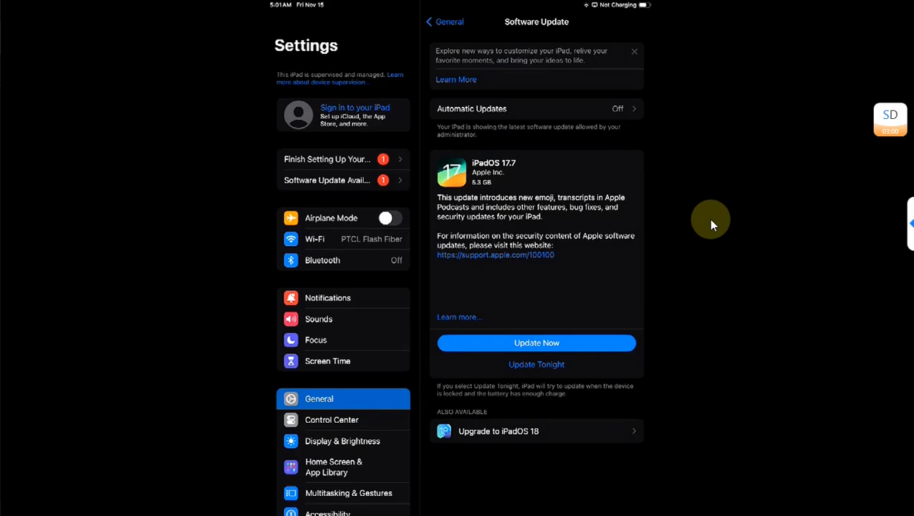
{"action": "mouse_move", "coordinate": [699, 224]}
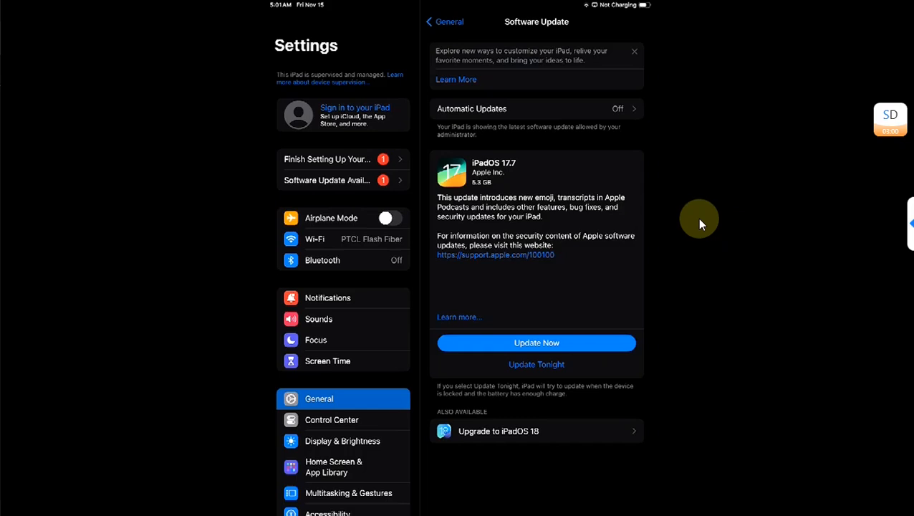
{"action": "mouse_move", "coordinate": [745, 332]}
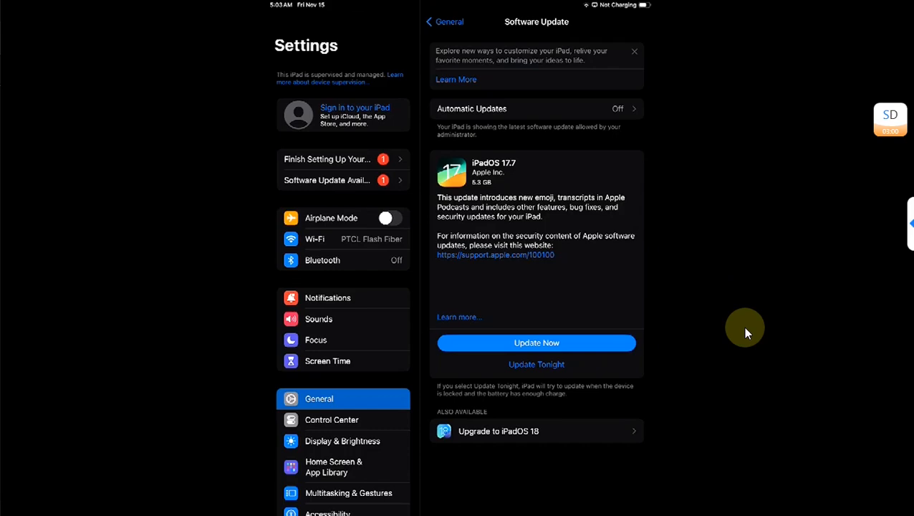
{"action": "left_click", "coordinate": [536, 343]}
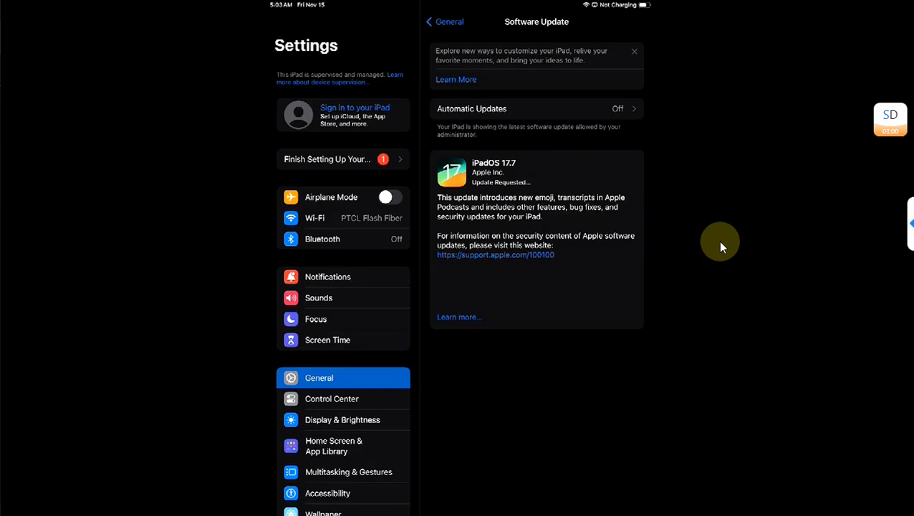
{"action": "mouse_move", "coordinate": [659, 194]}
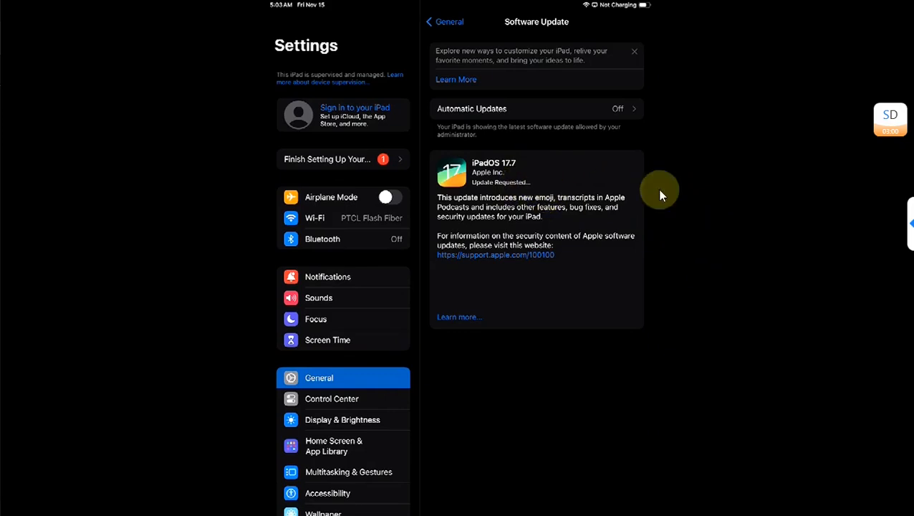
{"action": "mouse_move", "coordinate": [696, 255]}
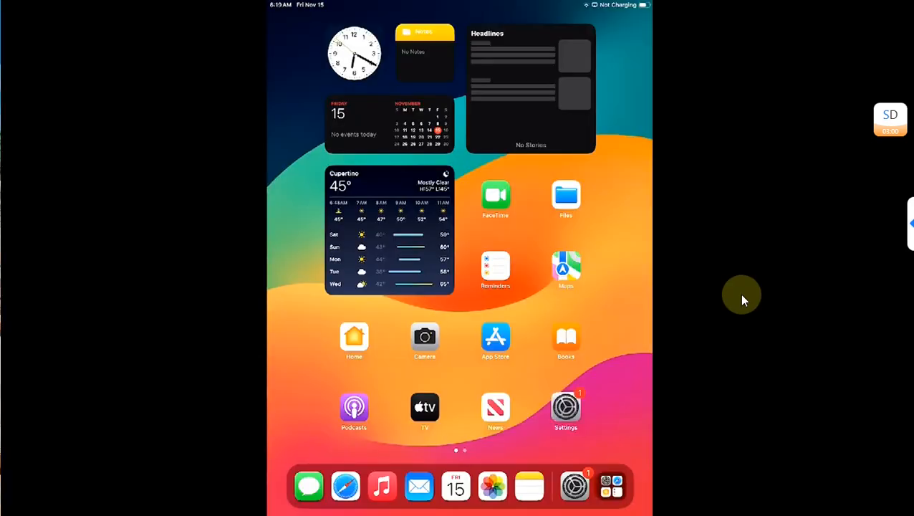
Reopen Settings and confirm the iPad now runs iPadOS 17.7 (21H16).
{"action": "left_click", "coordinate": [564, 407]}
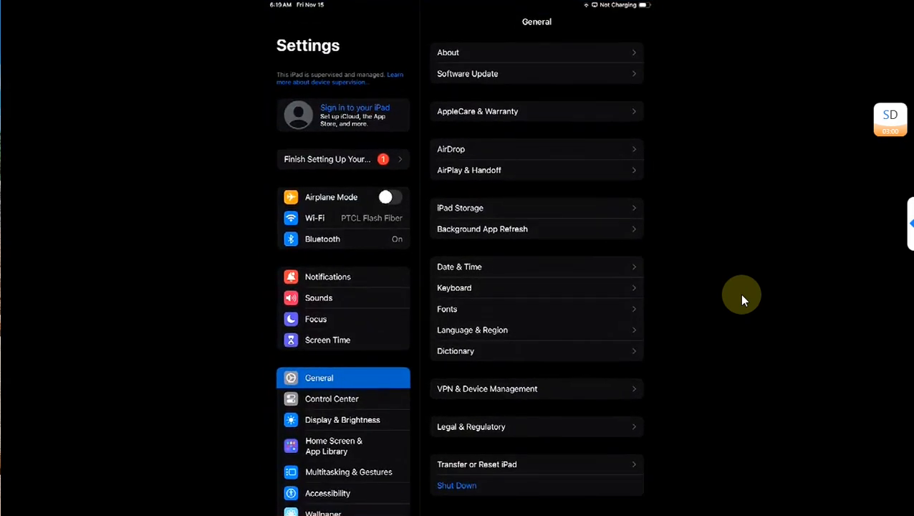
{"action": "left_click", "coordinate": [467, 73]}
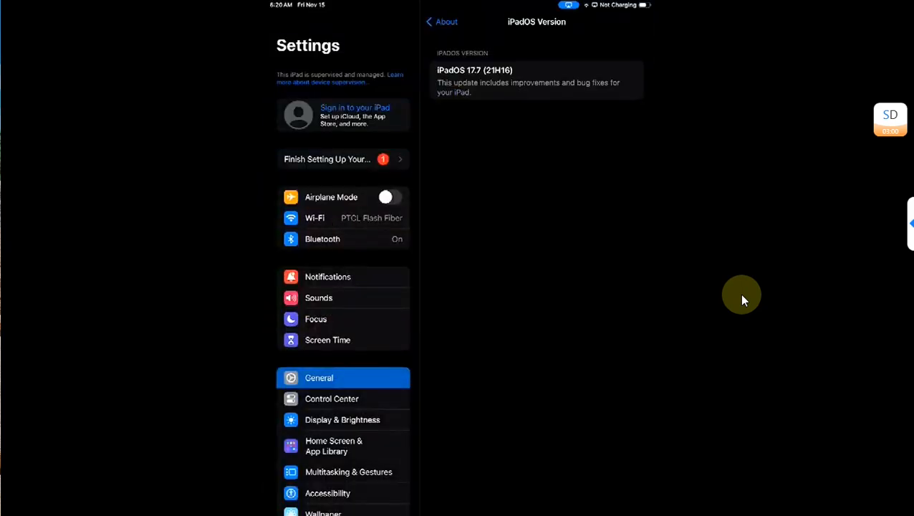
{"action": "mouse_move", "coordinate": [279, 77]}
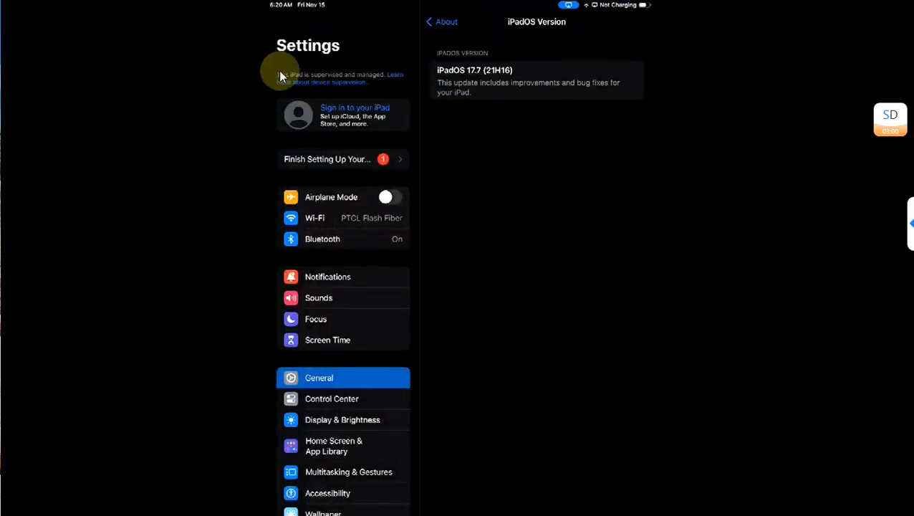
{"action": "mouse_move", "coordinate": [326, 74]}
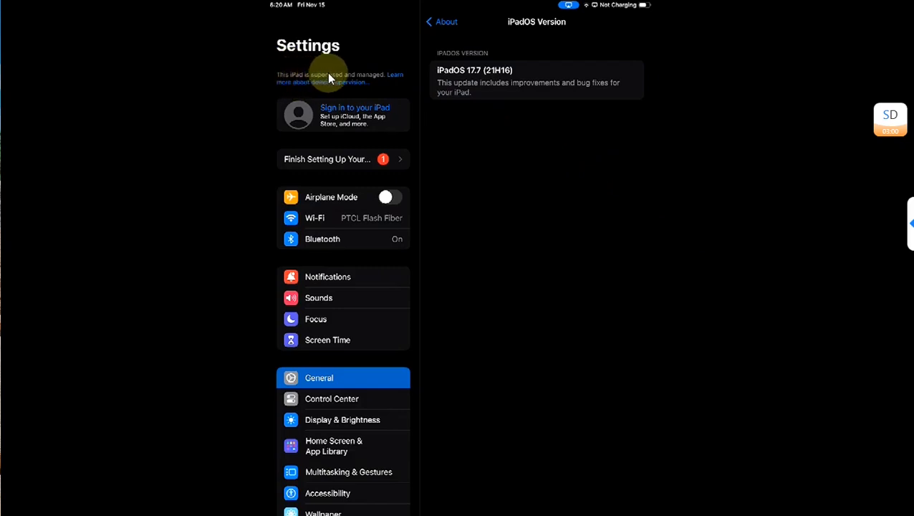
{"action": "mouse_move", "coordinate": [705, 258]}
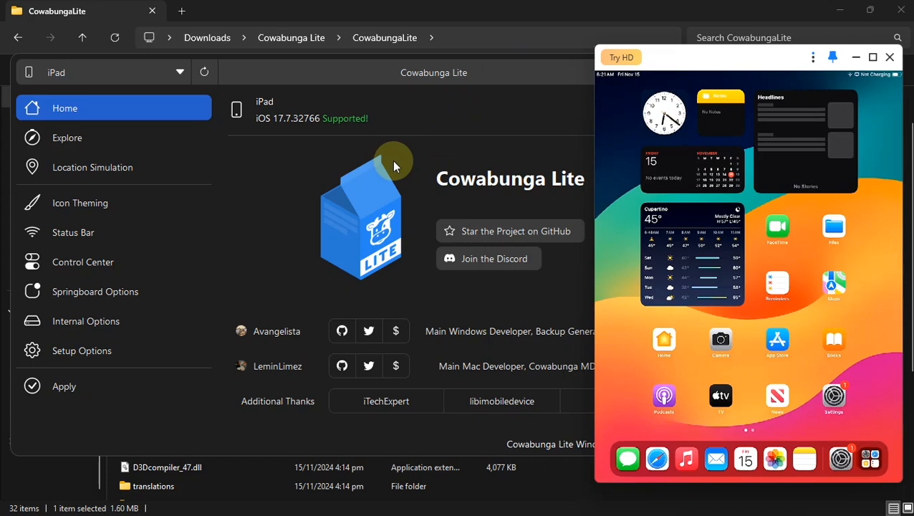
Untick Enable Supervision in Setup Options, keeping Modify checked, and stage the tweak for applying.
{"action": "left_click", "coordinate": [81, 350]}
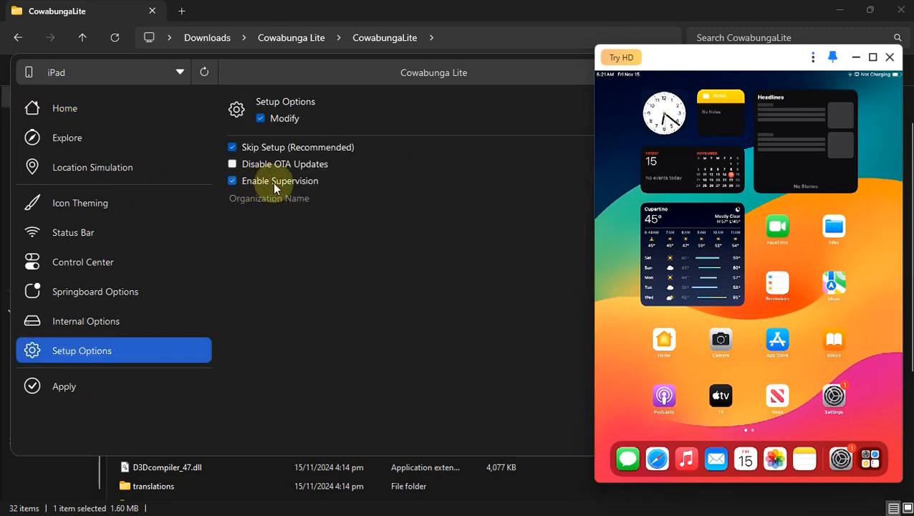
{"action": "mouse_move", "coordinate": [284, 186]}
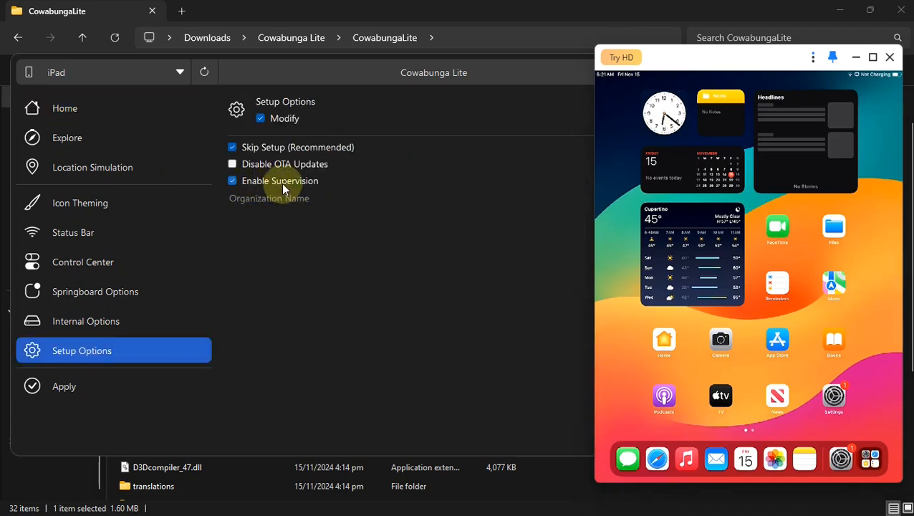
{"action": "left_click", "coordinate": [232, 180]}
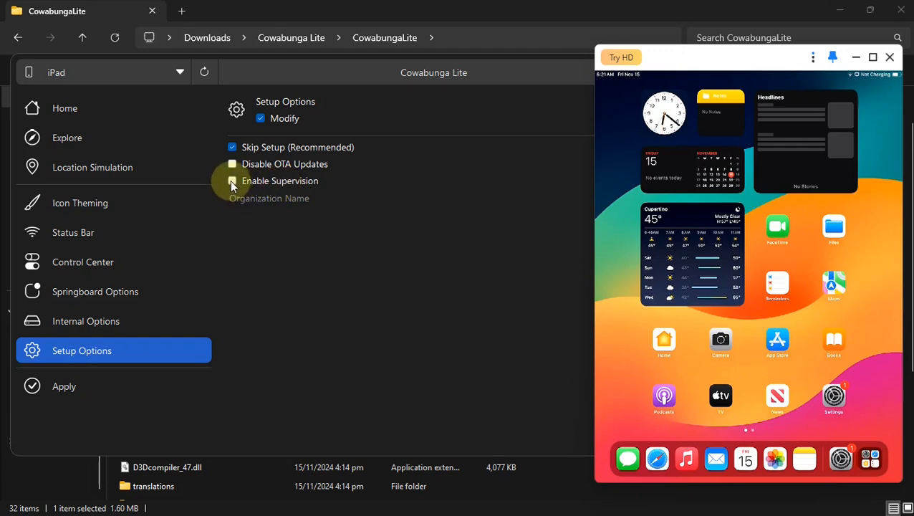
{"action": "left_click", "coordinate": [63, 385]}
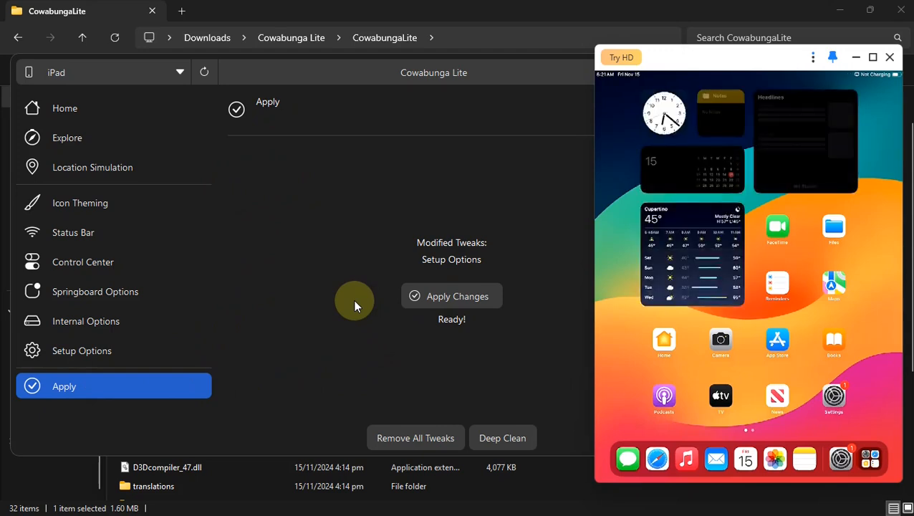
Apply the unsupervised Setup Options tweak, confirm success and check the restarted iPad shows iPadOS 17.7.
{"action": "left_click", "coordinate": [457, 295]}
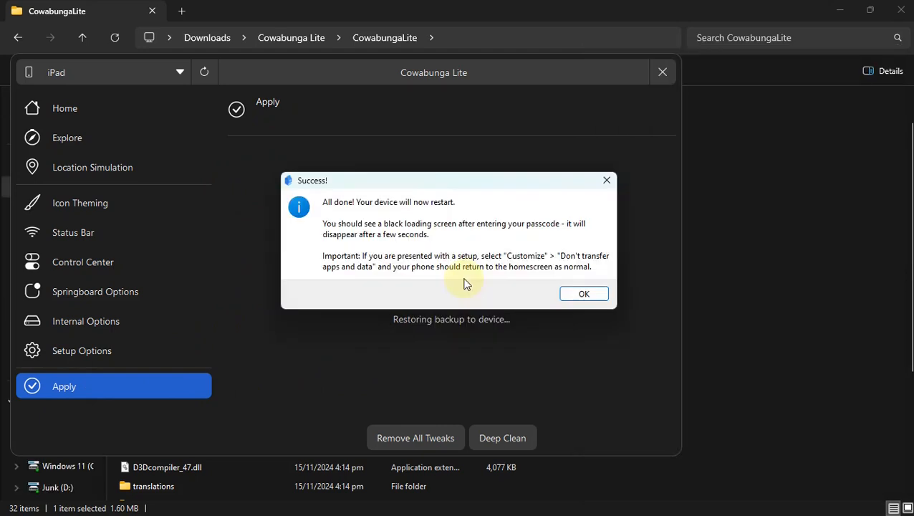
{"action": "left_click", "coordinate": [584, 294]}
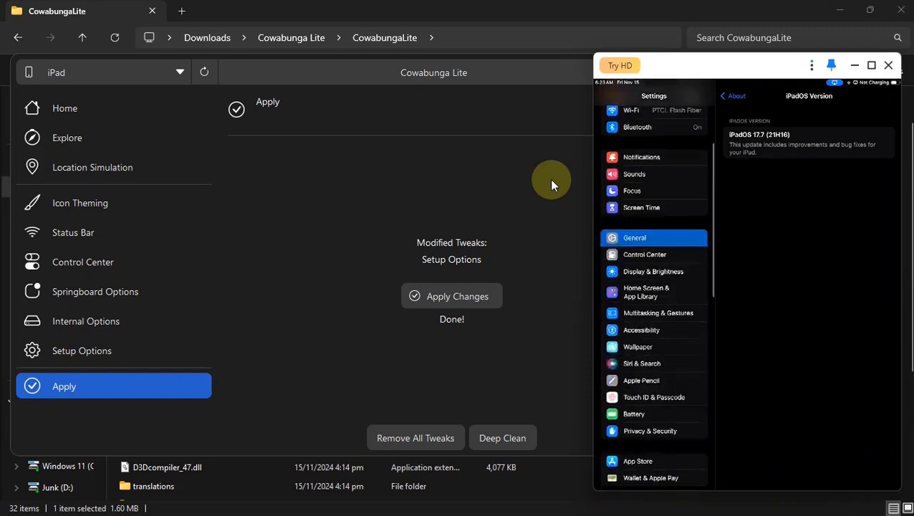
{"action": "scroll", "scroll_direction": "up", "scroll_amount": 3}
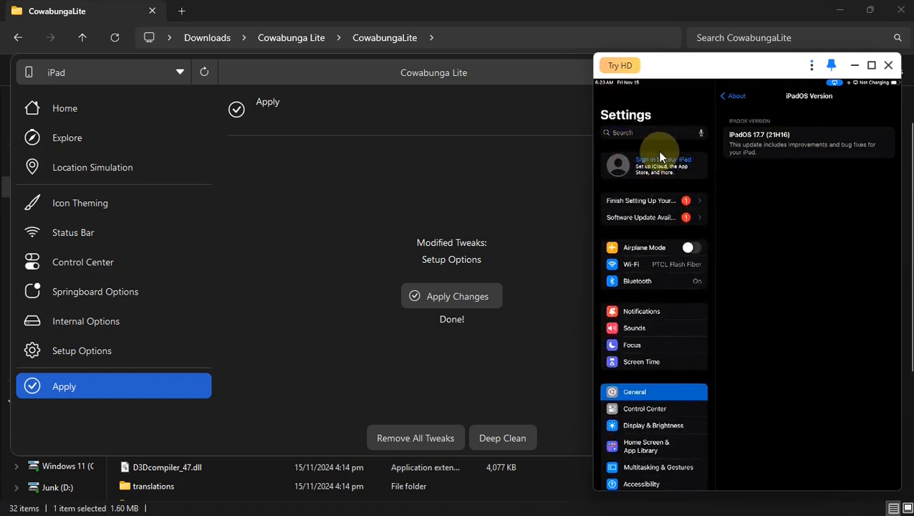
{"action": "left_click", "coordinate": [871, 66]}
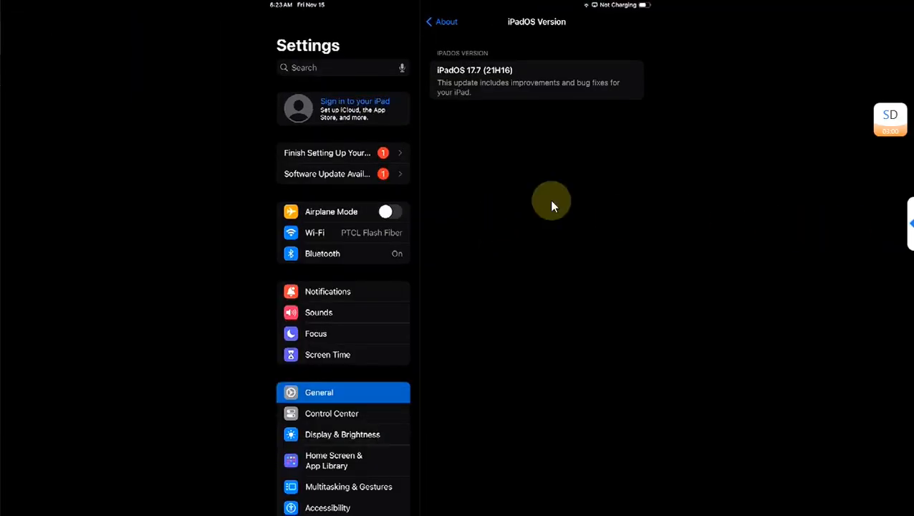
{"action": "mouse_move", "coordinate": [762, 235]}
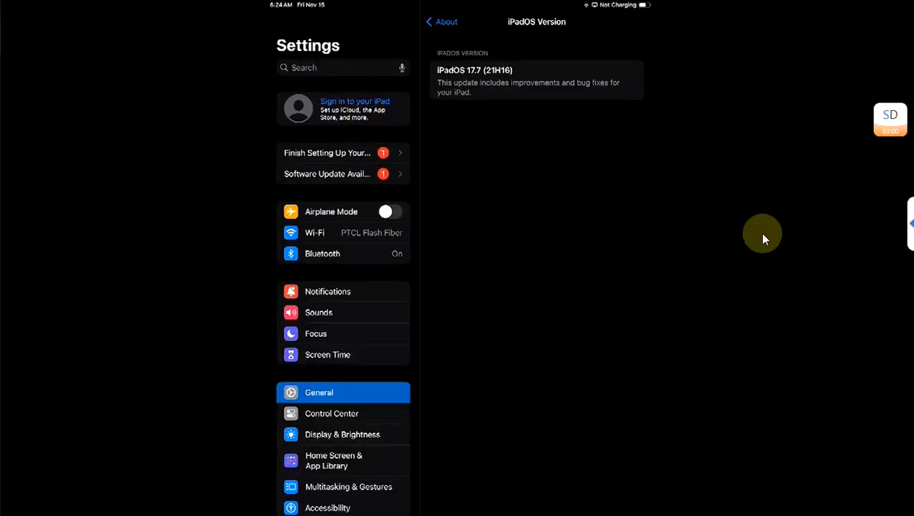